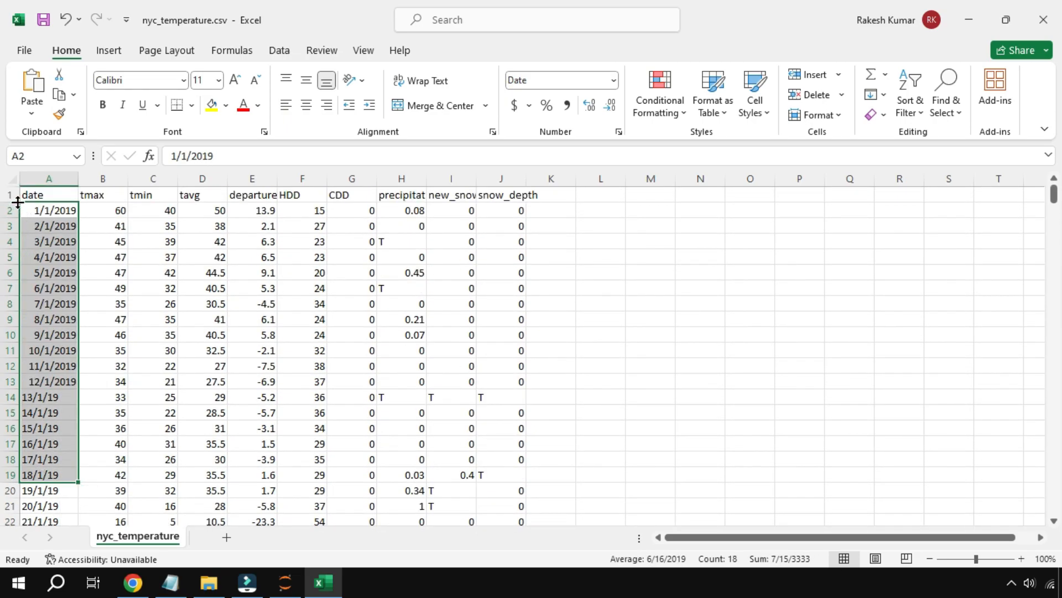
# Step: Inspect the date column of nyc_temperature.csv, checking the stored values of the first dates
pyautogui.moveTo(48, 211); pyautogui.dragTo(48, 475)
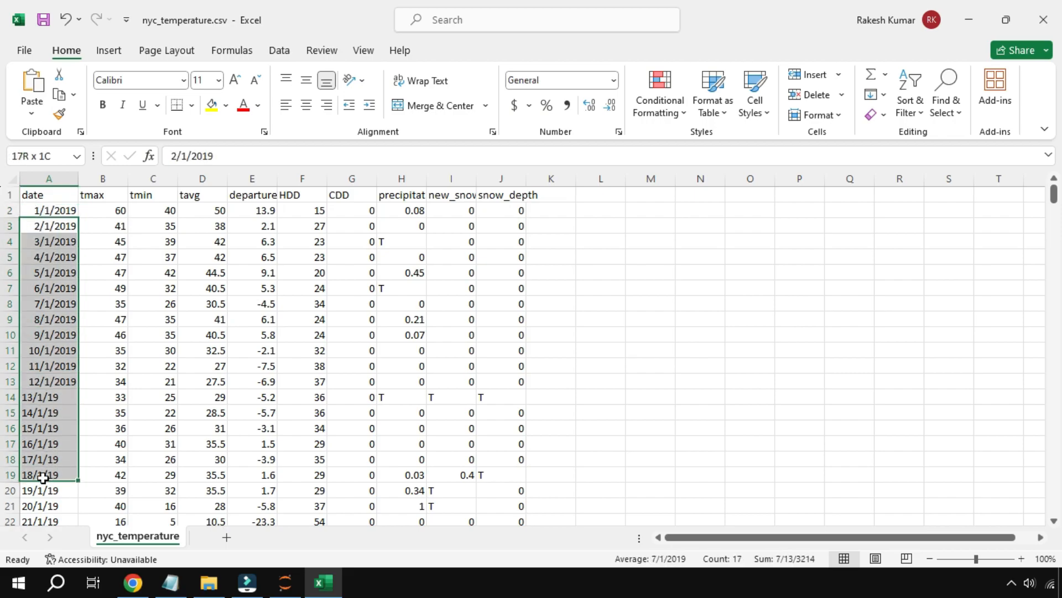
pyautogui.moveTo(47, 474); pyautogui.dragTo(48, 505)
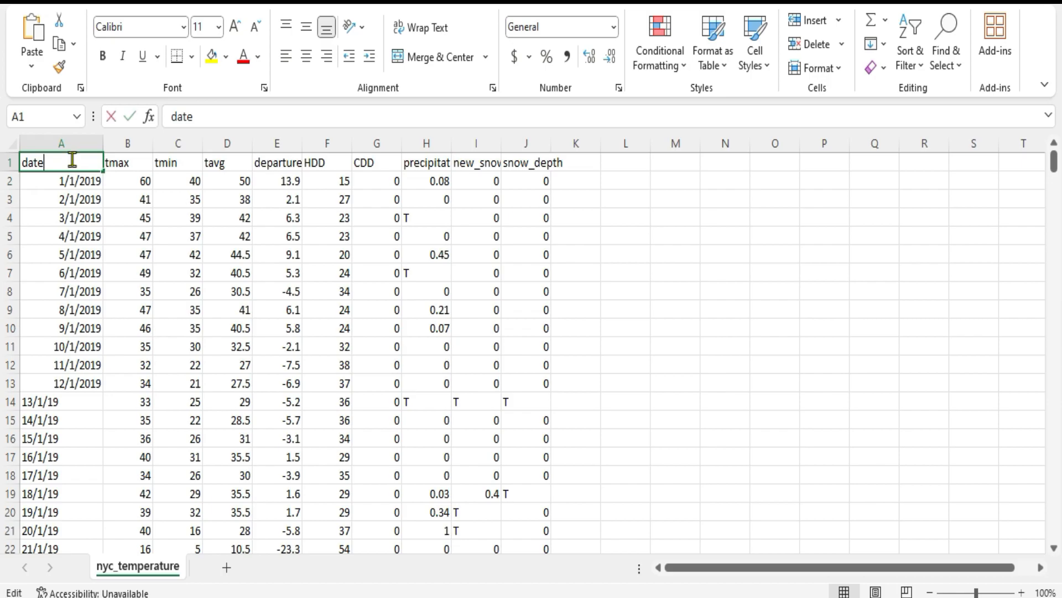
pyautogui.click(60, 180)
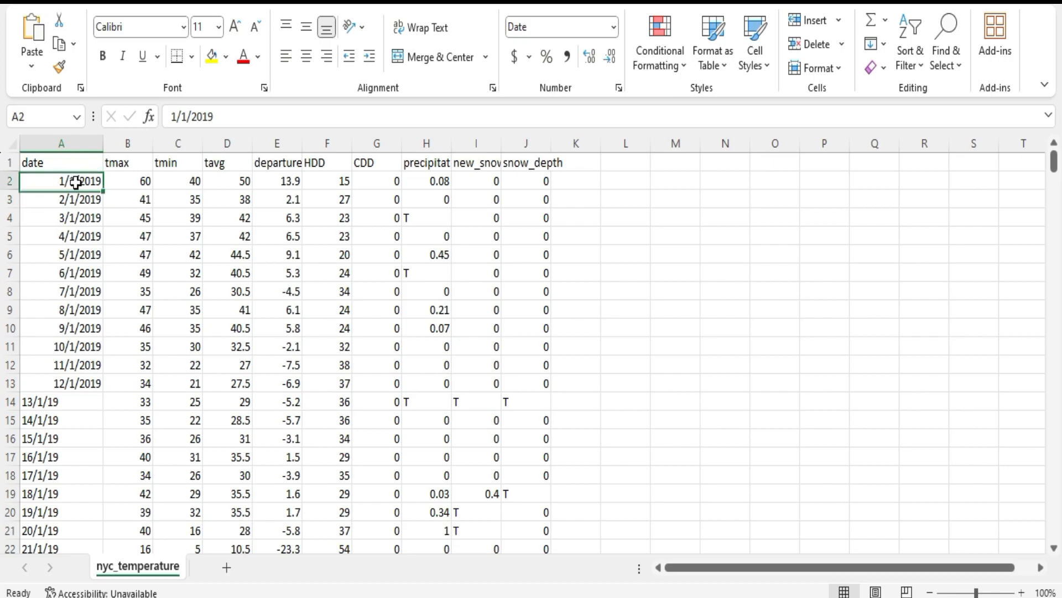
pyautogui.click(60, 163)
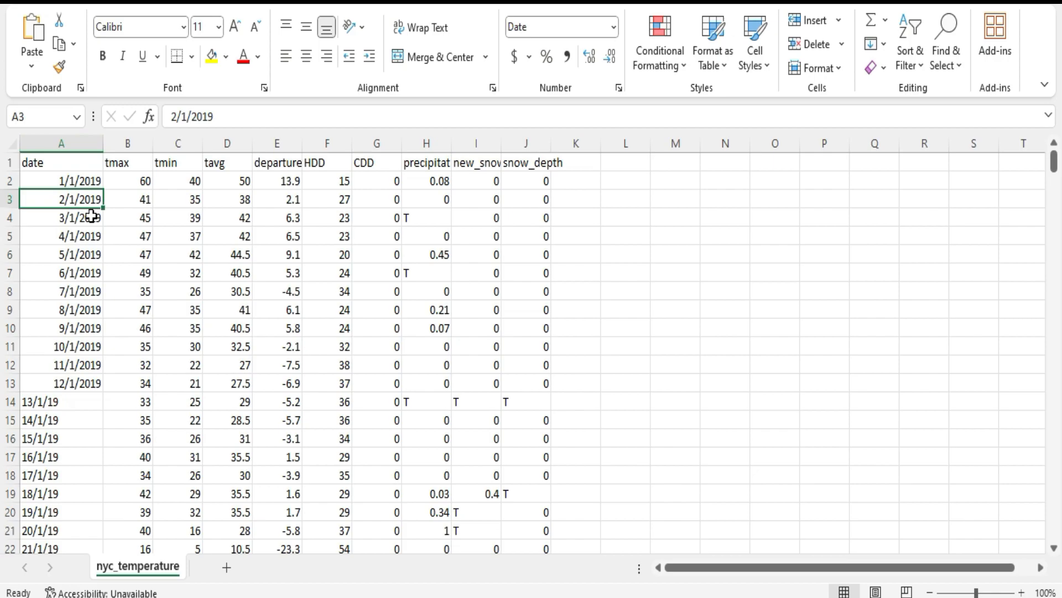
pyautogui.click(61, 142)
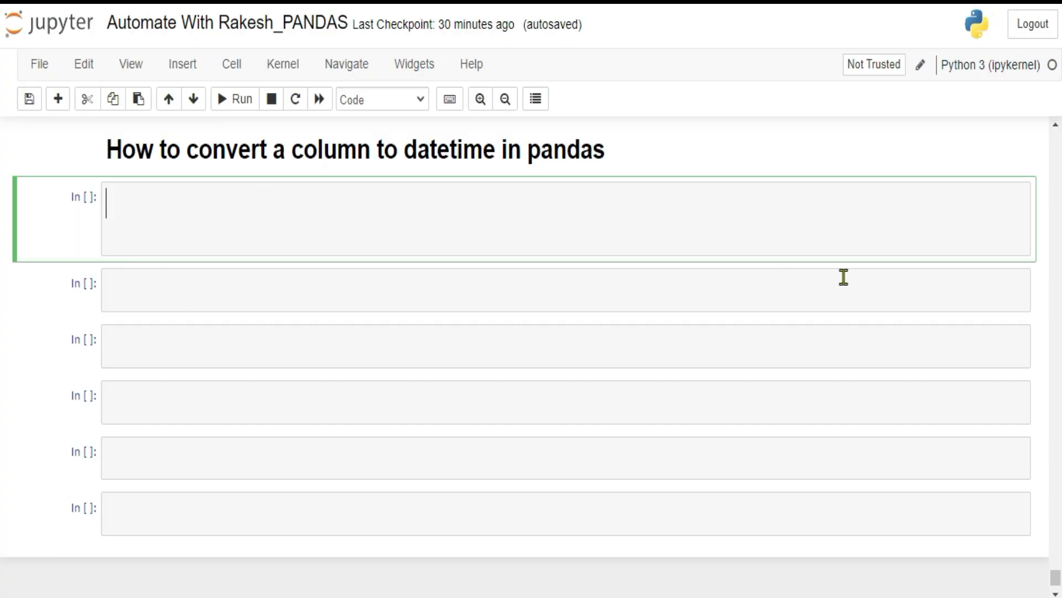
# Step: Write import pandas as pd and begin df = pd.read_csv() in the first code cell
pyautogui.write('import pa')
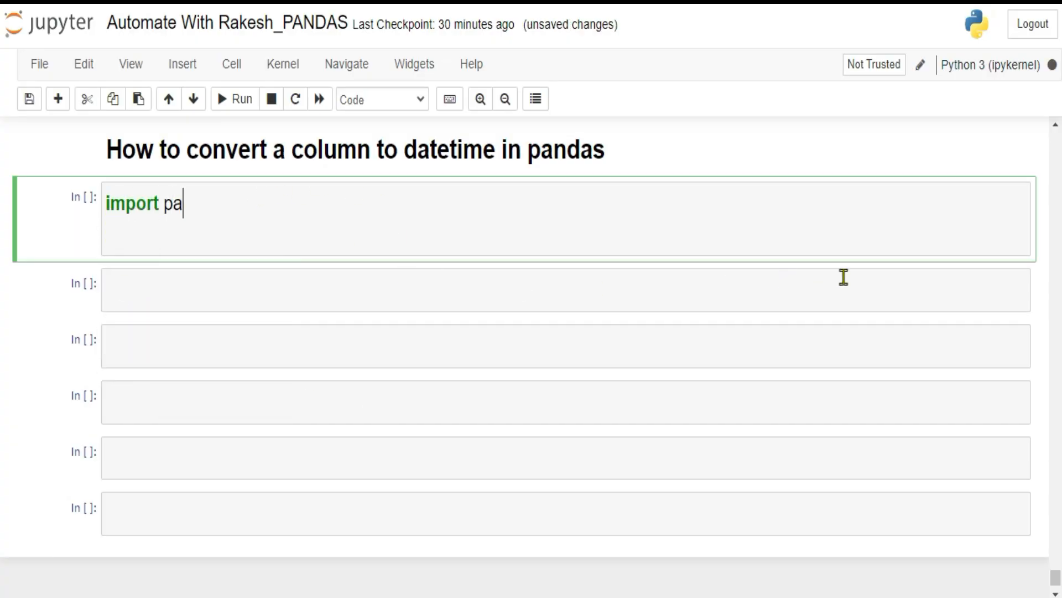
pyautogui.write('ndas p')
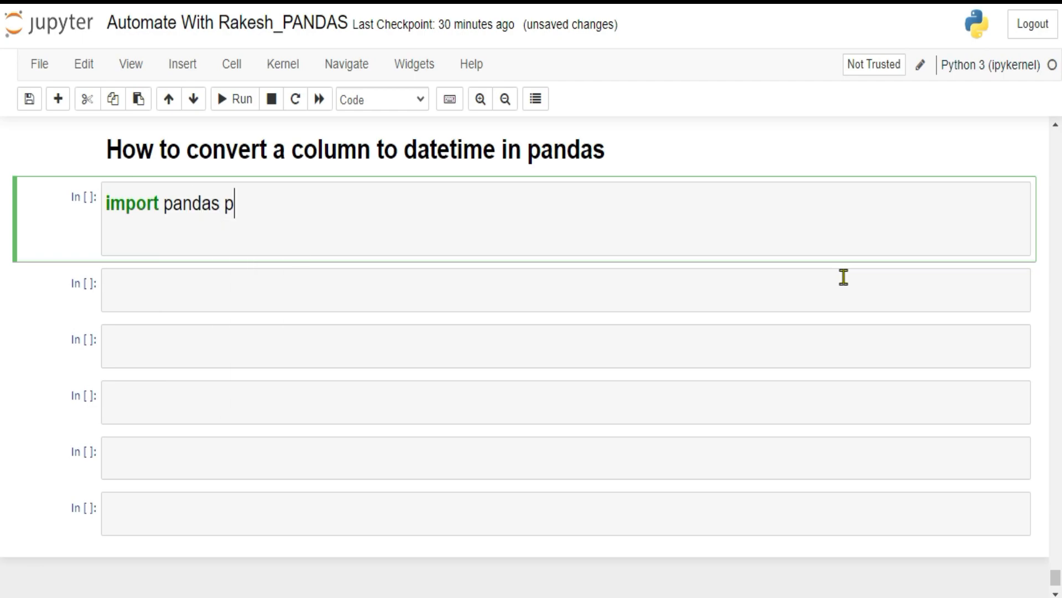
pyautogui.write('as pd')
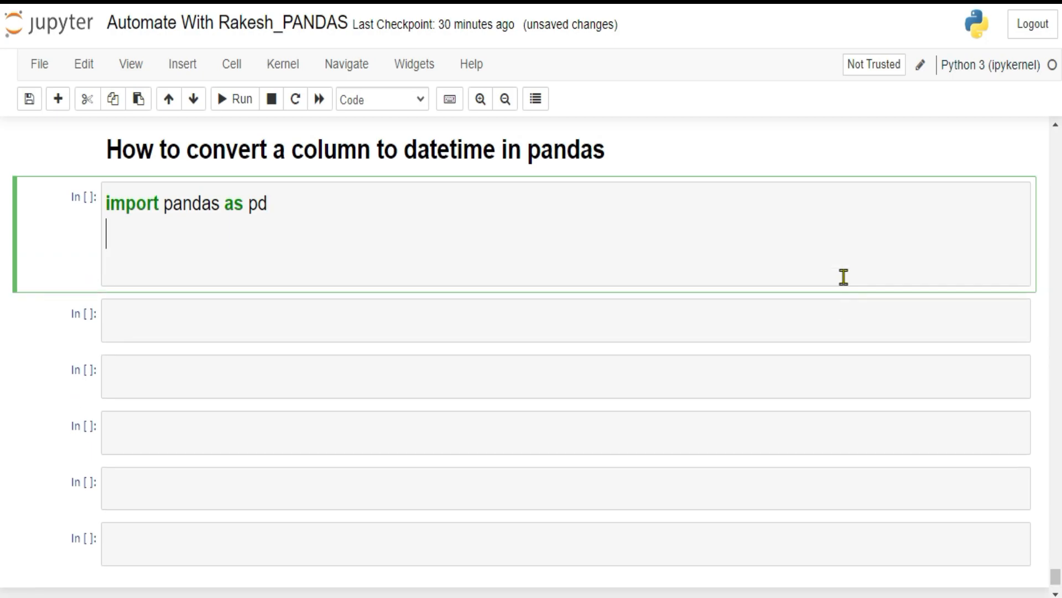
pyautogui.write('d')
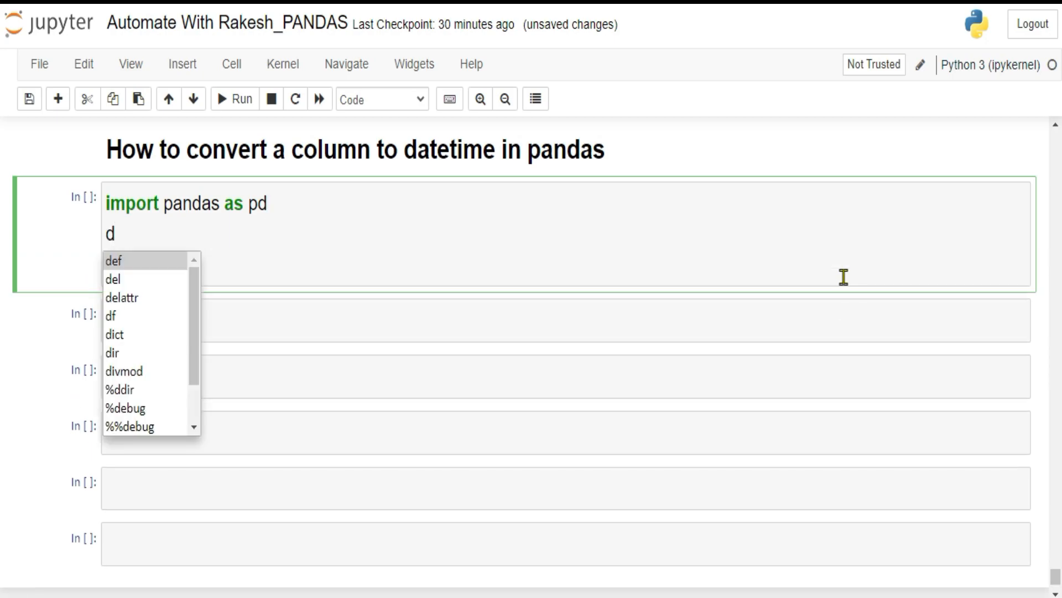
pyautogui.write('f')
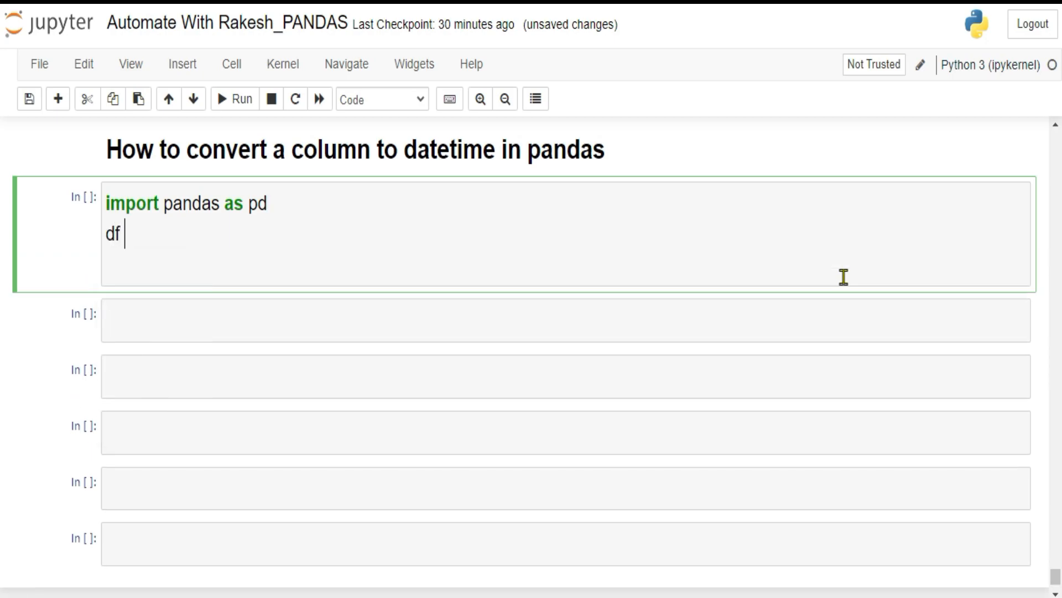
pyautogui.write('=')
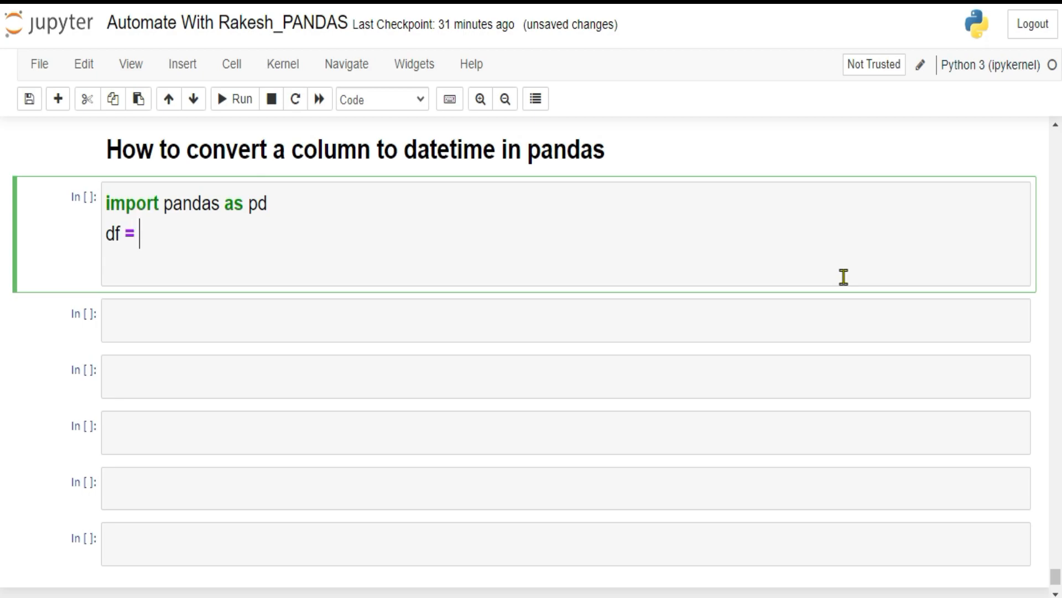
pyautogui.write('pd.r')
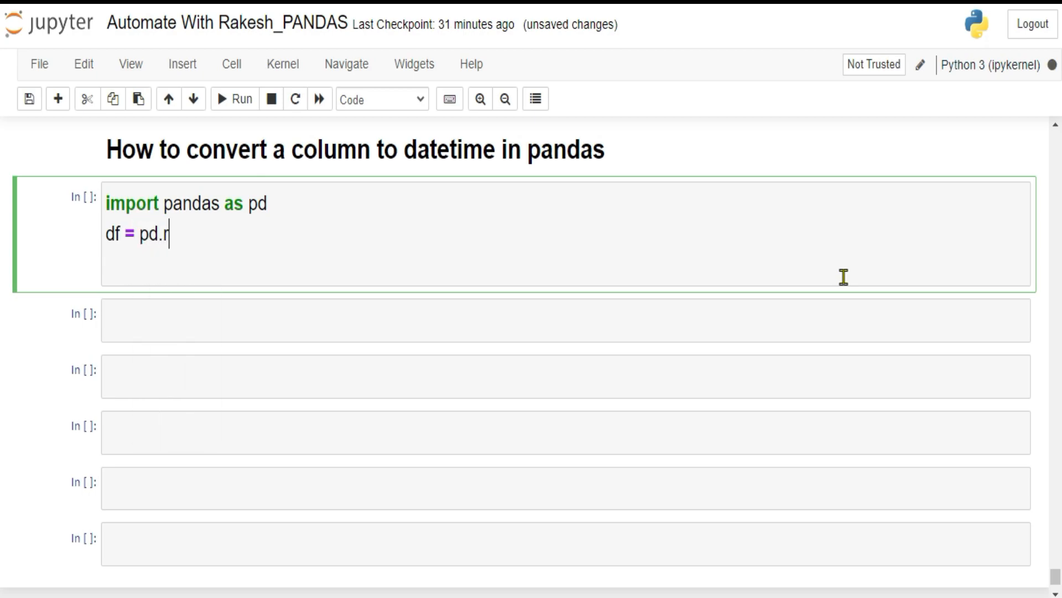
pyautogui.write('ead_')
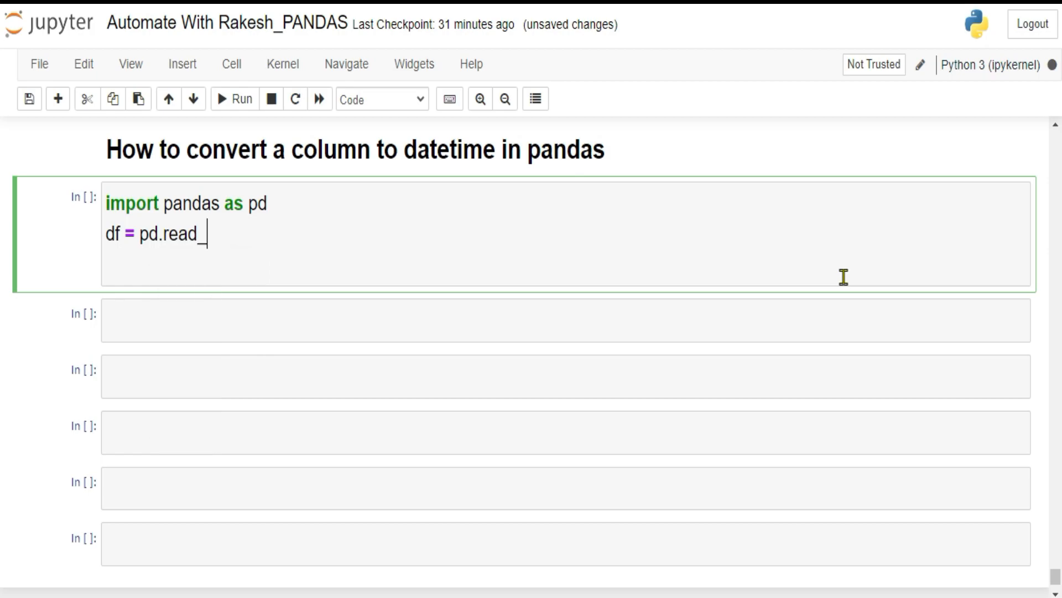
pyautogui.write('csv')
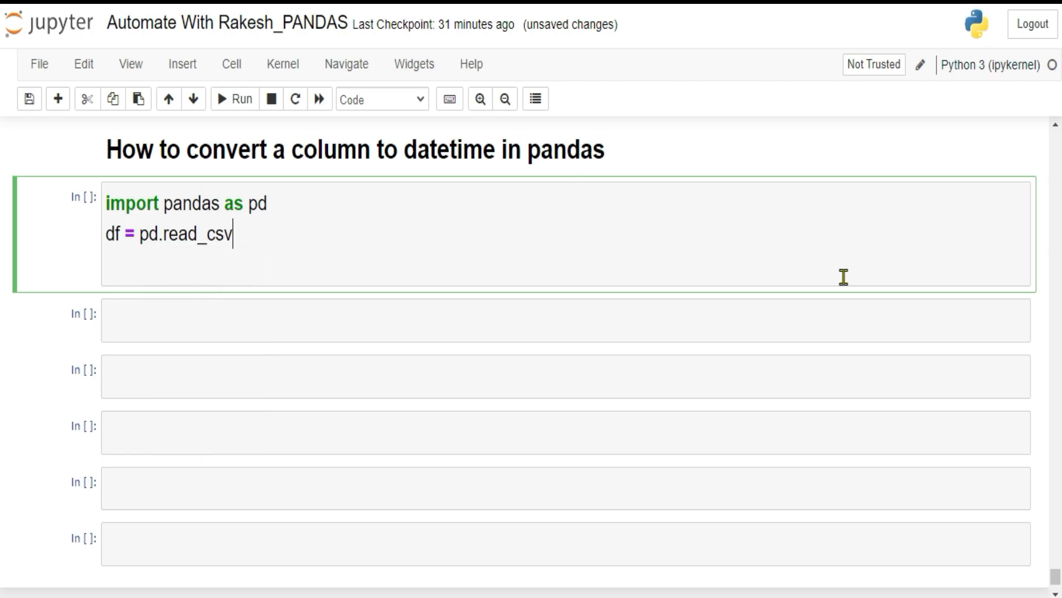
pyautogui.write('()')
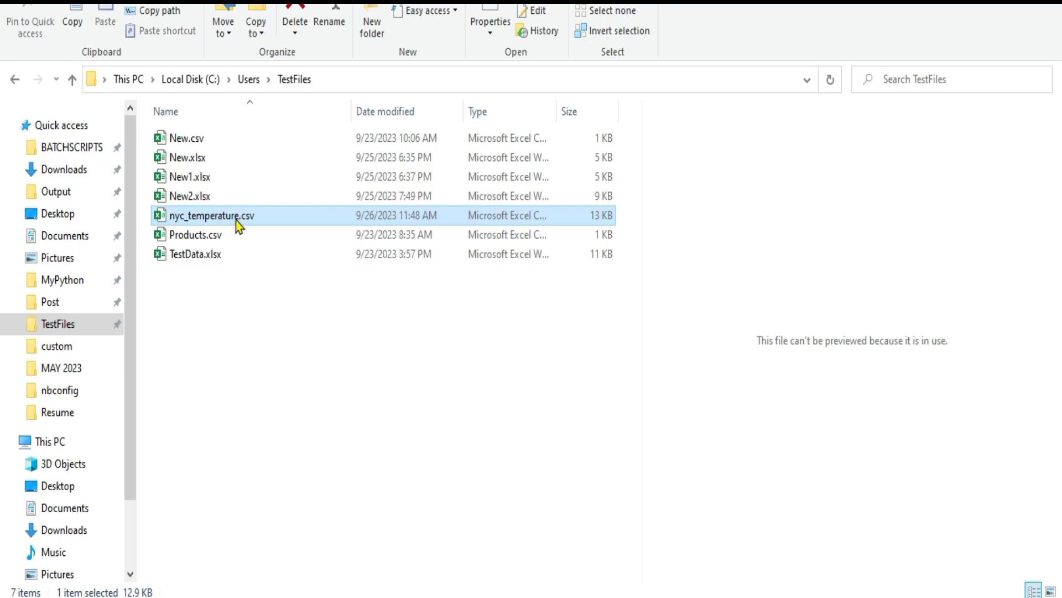
# Step: Bring up the file actions for nyc_temperature.csv in TestFiles to copy its path
pyautogui.rightClick(212, 215)
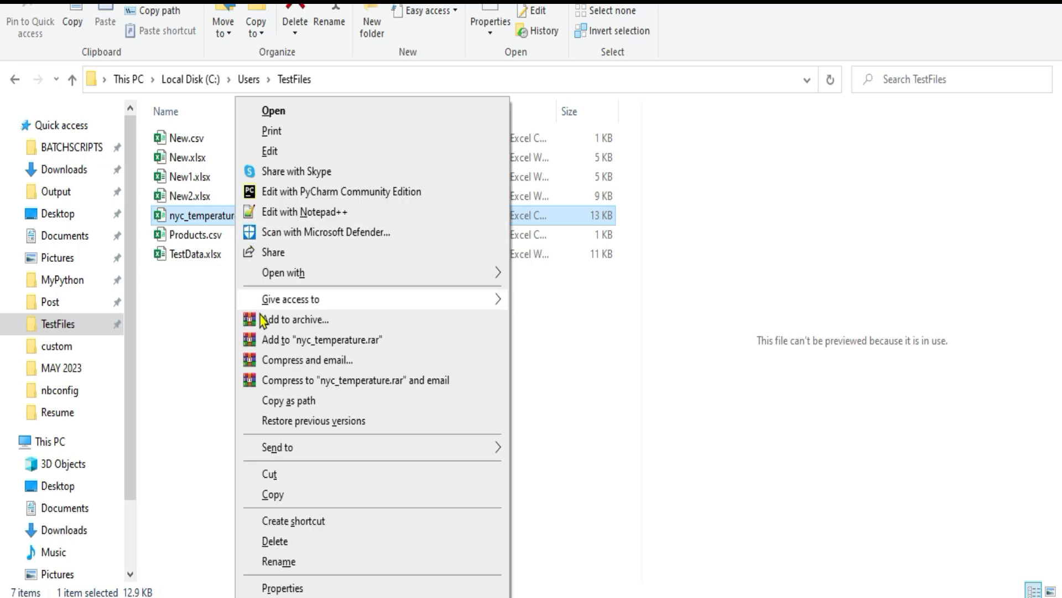
pyautogui.moveTo(289, 400)
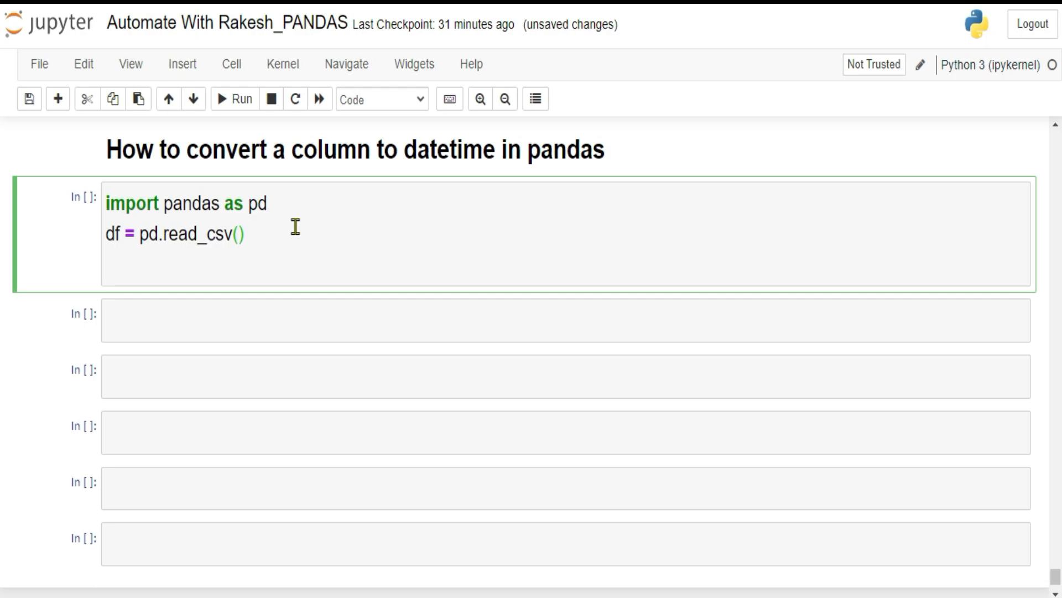
# Step: Pass r"C:\Users\TestFiles\nyc_temperature.csv" to read_csv, add a df line and run the cell
pyautogui.write('r')
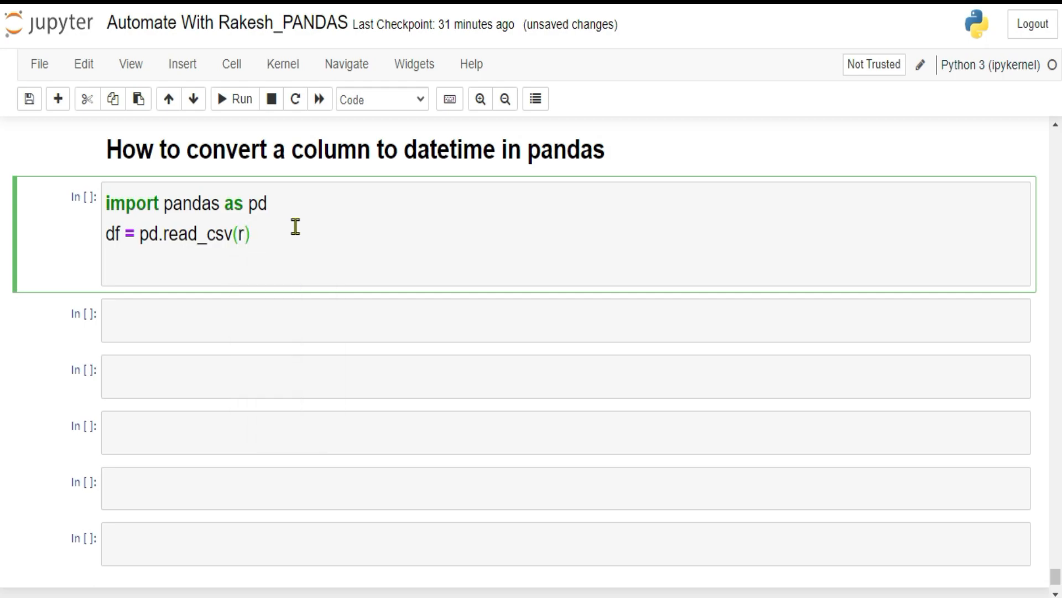
pyautogui.write('"C:\\Users\\TestFiles\\nyc_temperature.csv"')
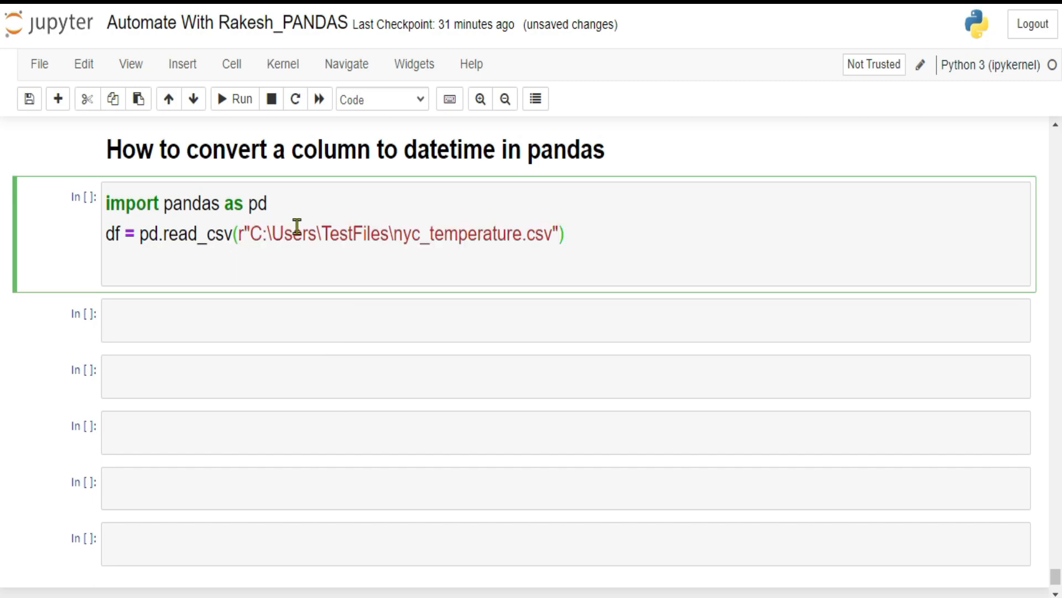
pyautogui.click(566, 234)
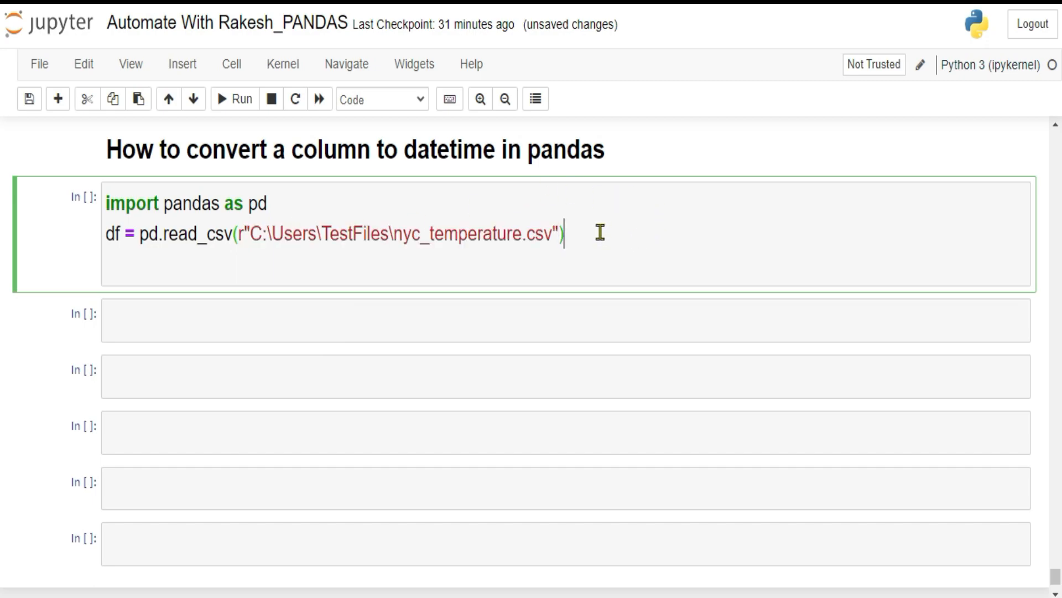
pyautogui.write('df')
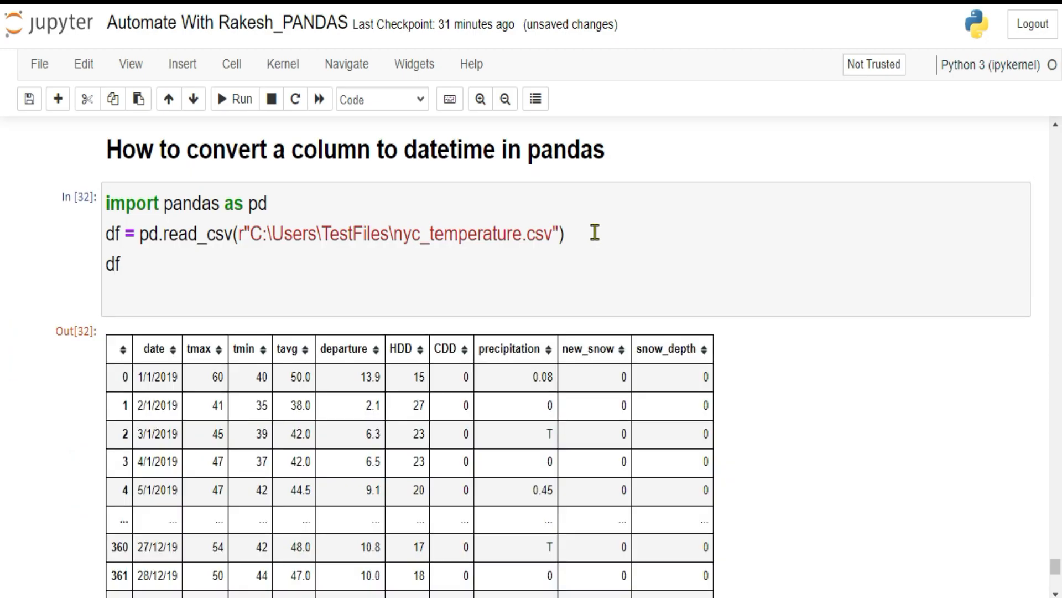
pyautogui.scroll(-3)
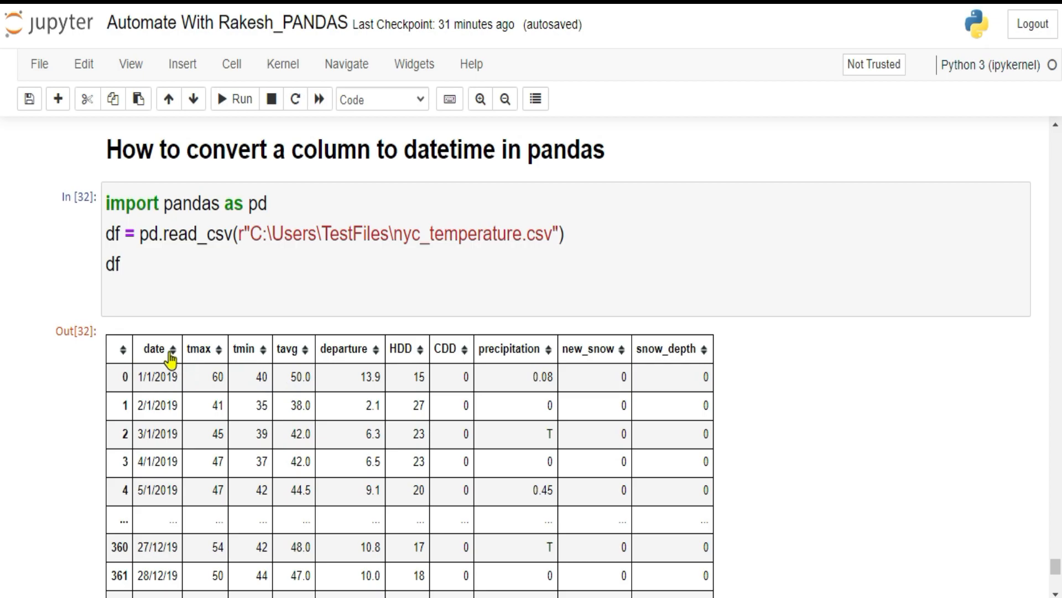
# Step: Change the last line to df.date[0] and run the cell to show the first date value
pyautogui.click(157, 378)
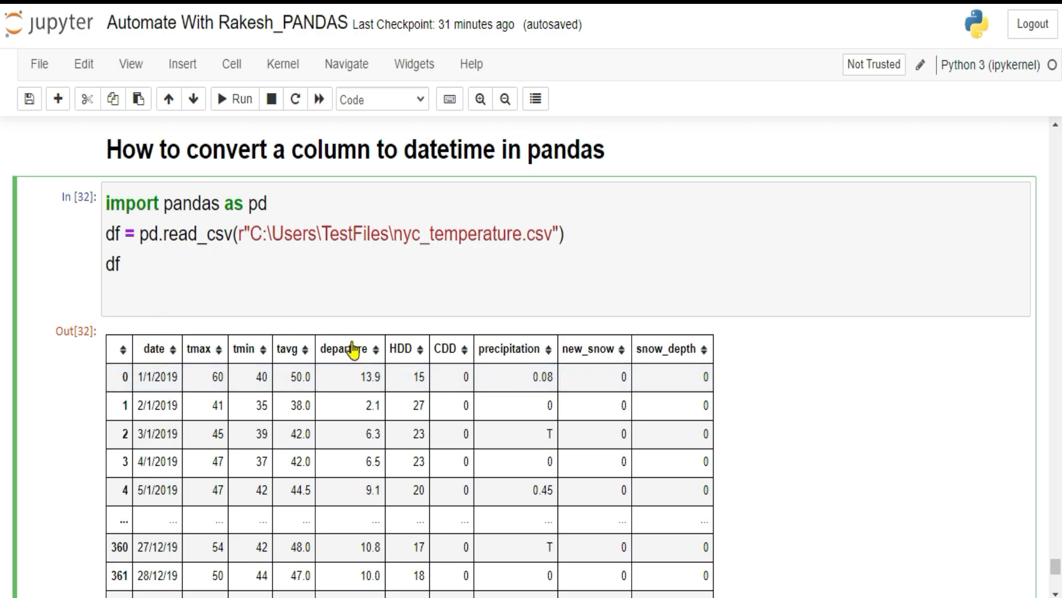
pyautogui.write('.dfa')
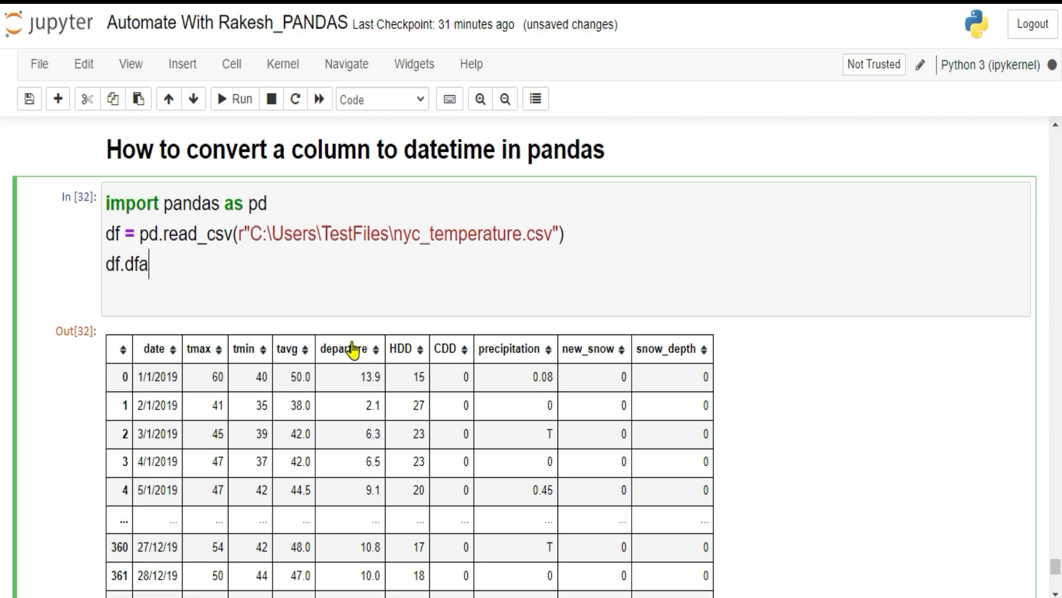
pyautogui.press('Backspace')
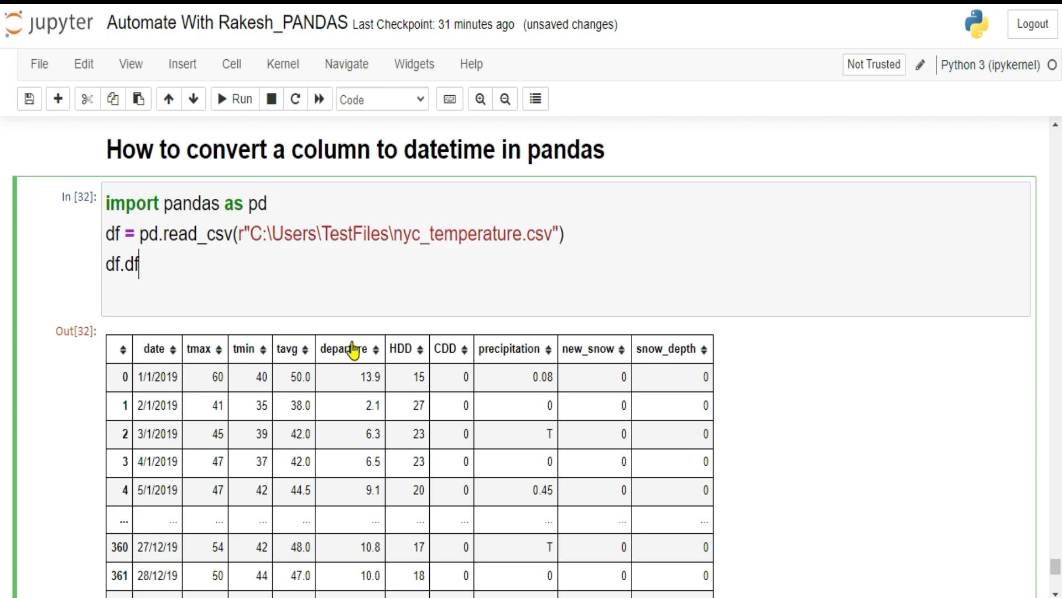
pyautogui.press('Backspace')
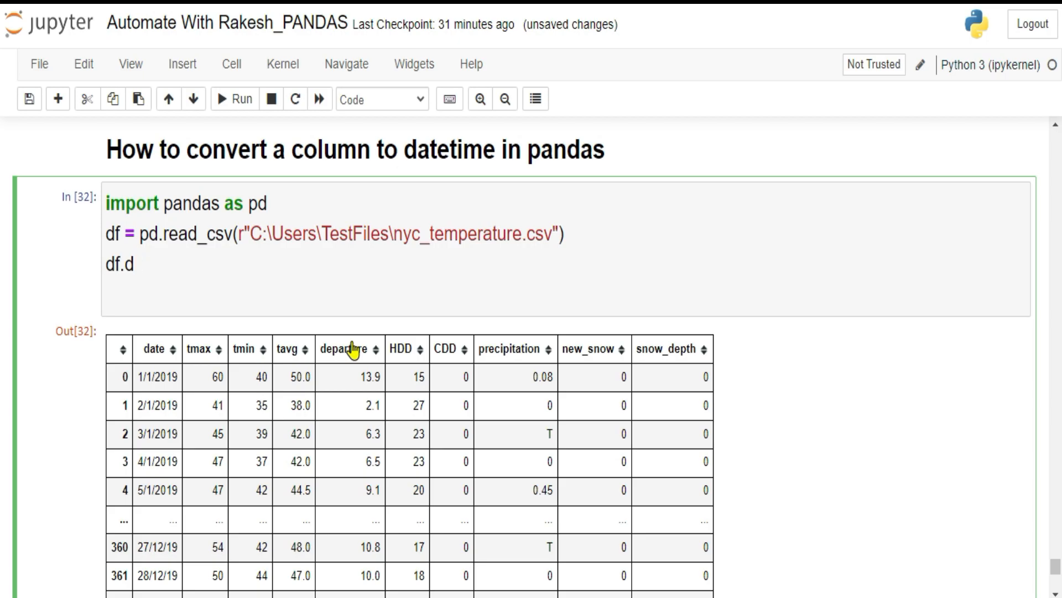
pyautogui.write('ate')
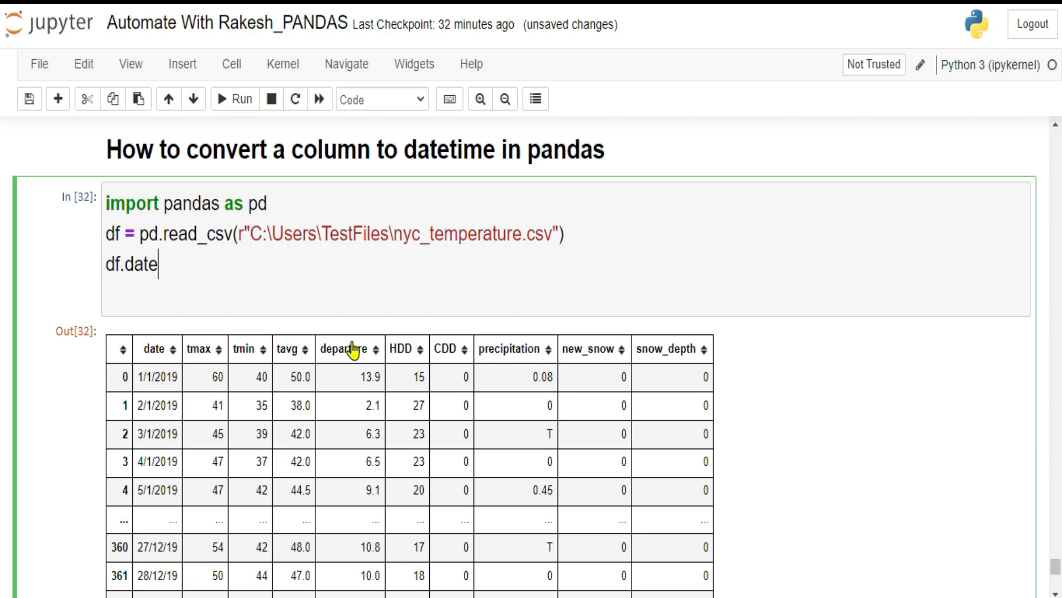
pyautogui.write('[]')
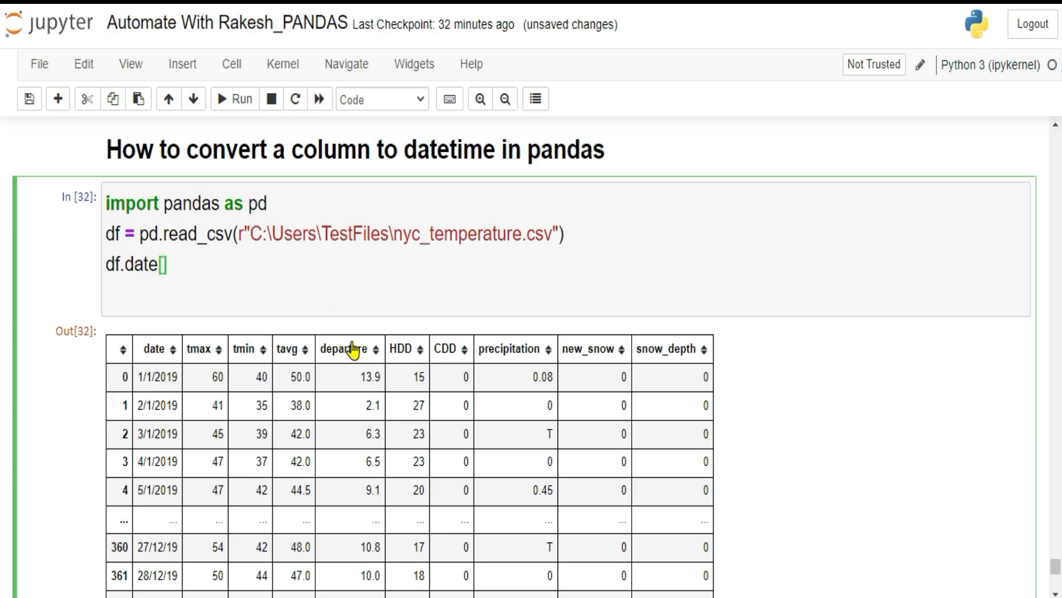
pyautogui.write('0')
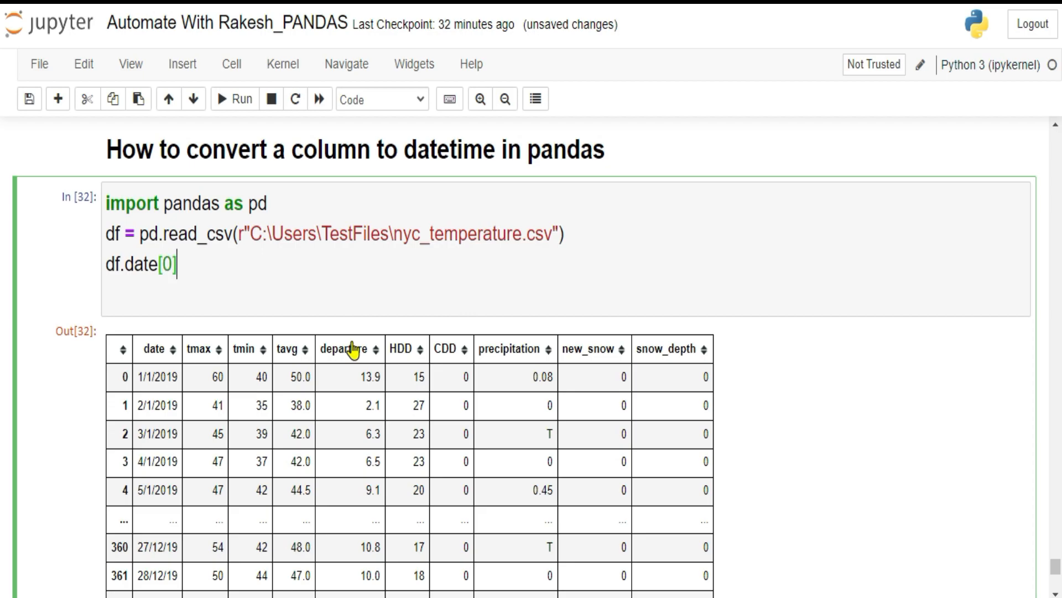
pyautogui.click(162, 377)
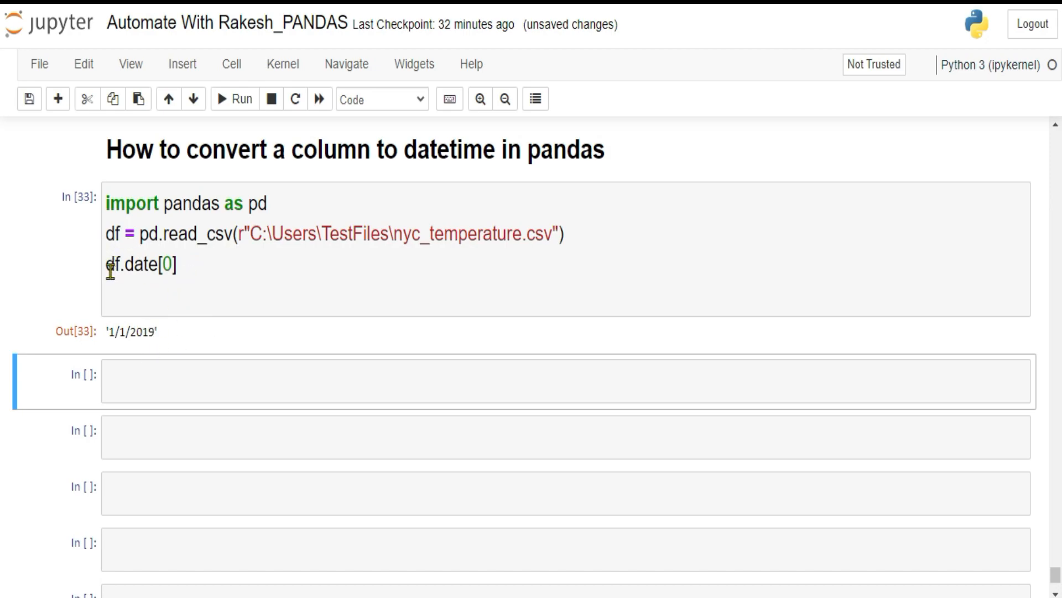
# Step: Begin wrapping the expression in type( and switch to the pandas documentation
pyautogui.write('type')
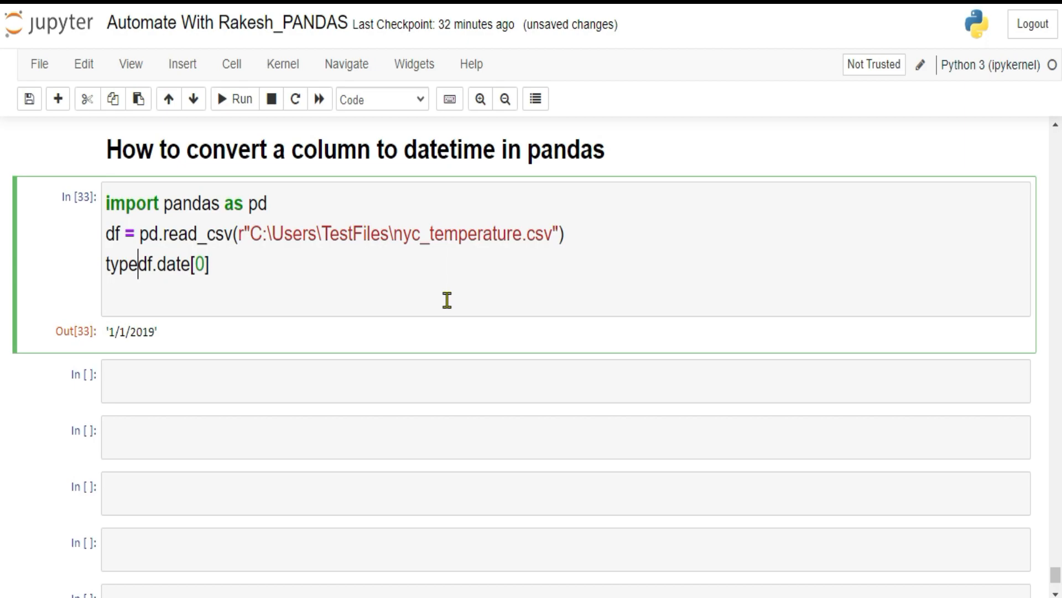
pyautogui.write('(')
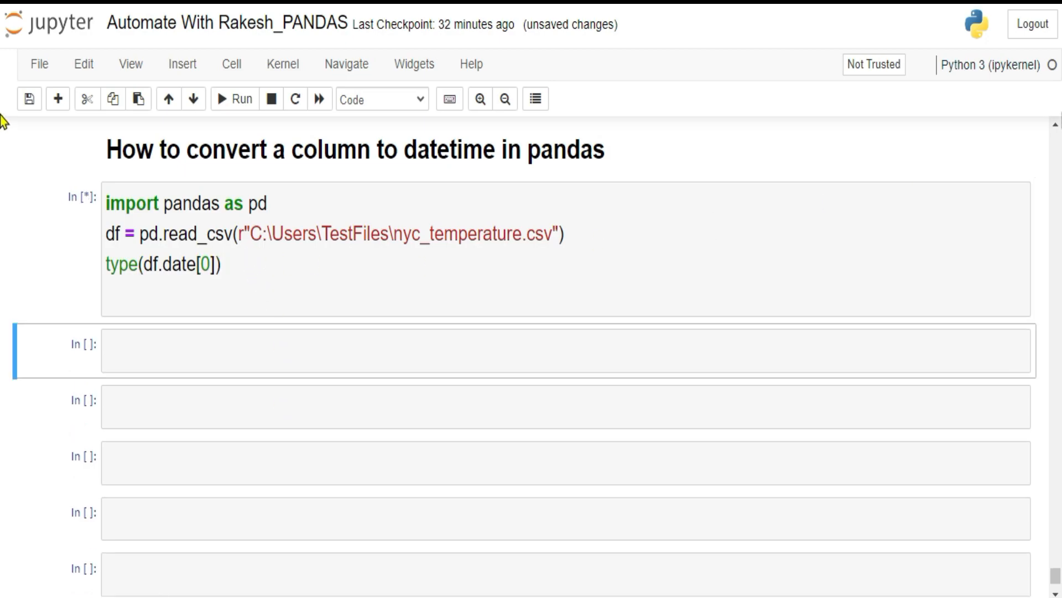
pyautogui.click(233, 99)
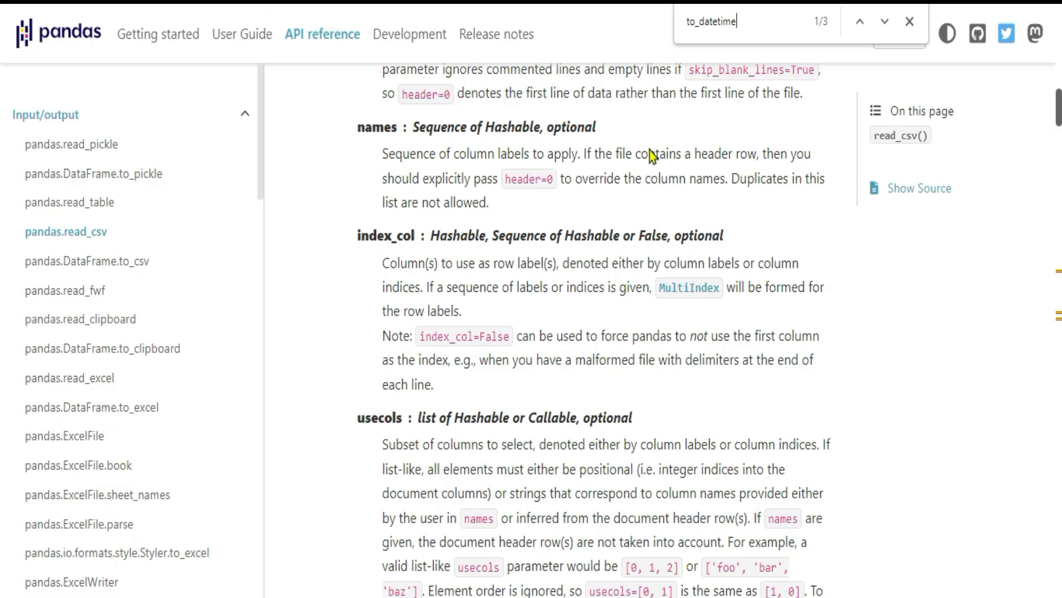
# Step: Scroll the read_csv documentation and select a parameter name in its signature
pyautogui.scroll(3)
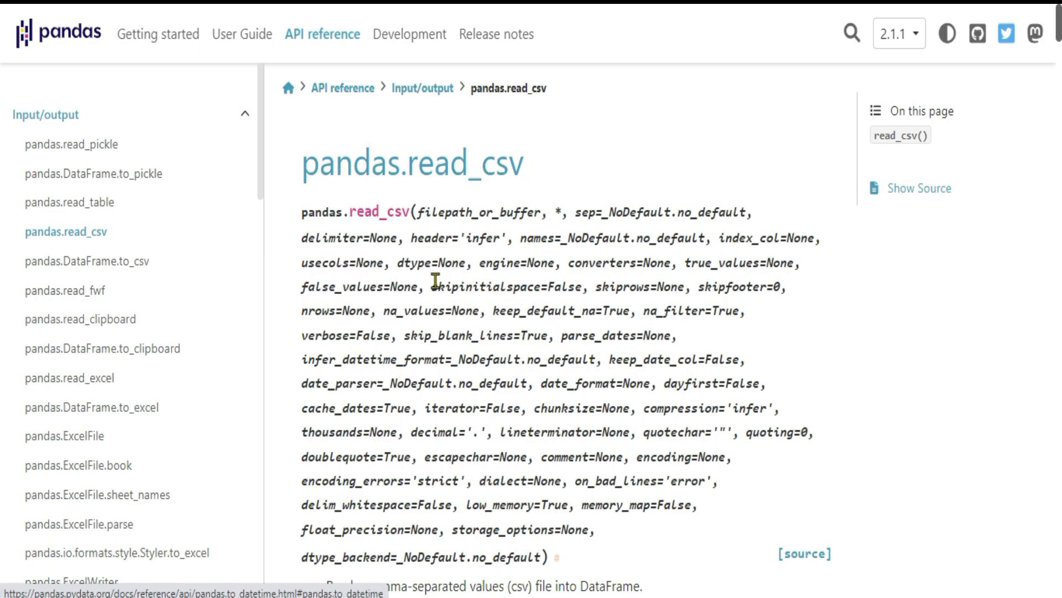
pyautogui.moveTo(398, 279)
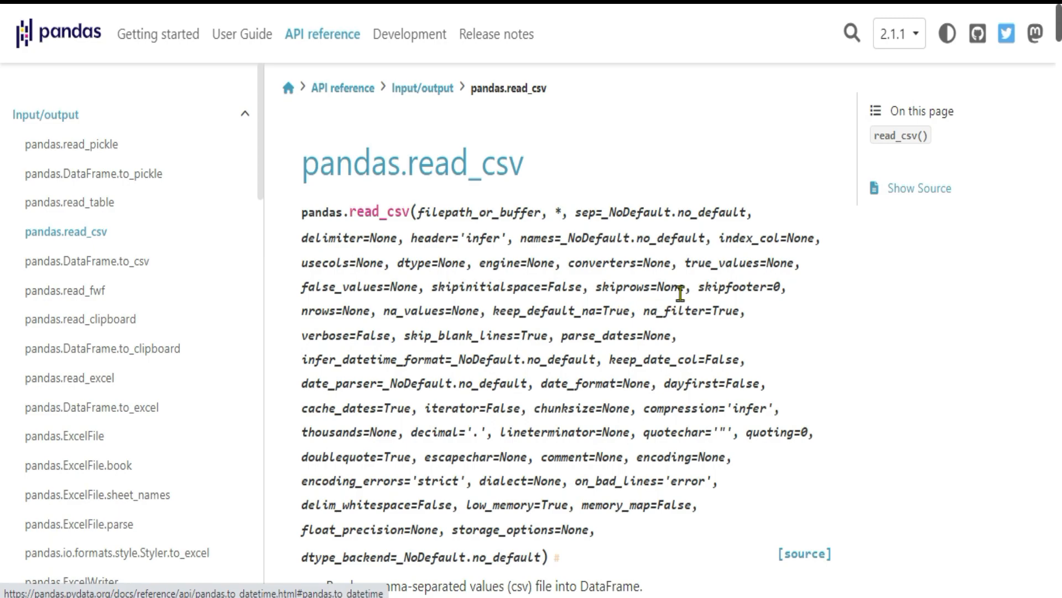
pyautogui.moveTo(633, 359)
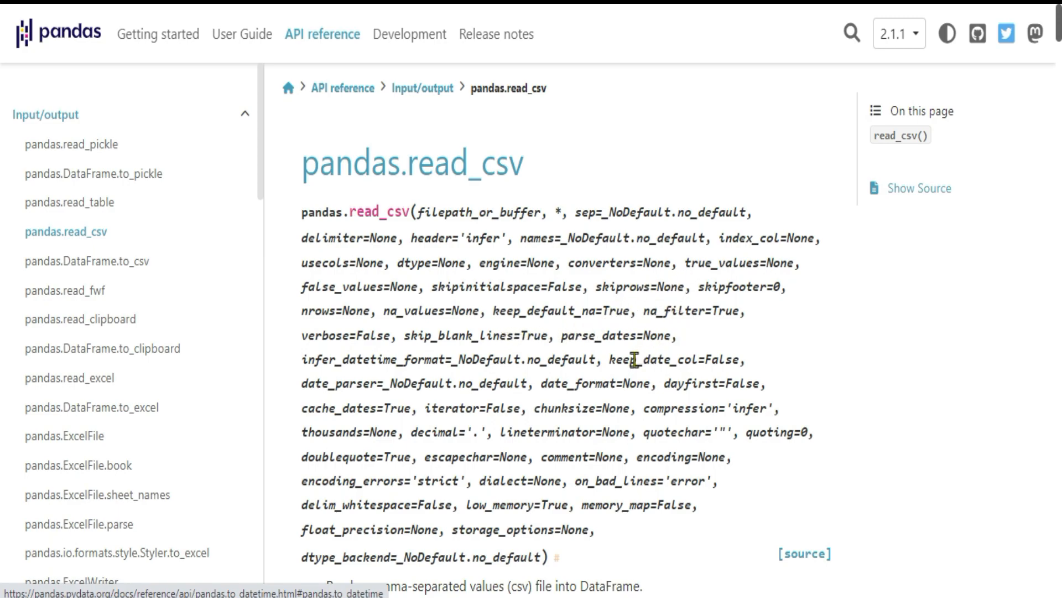
pyautogui.doubleClick(595, 336)
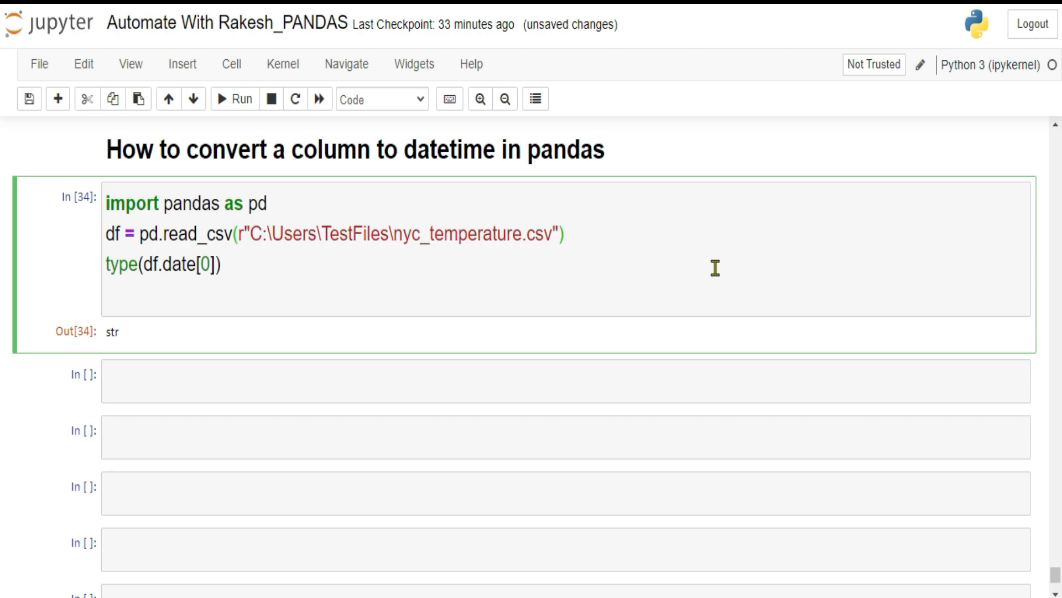
# Step: Add parse_dates = ['date'] to the read_csv call
pyautogui.write(',')
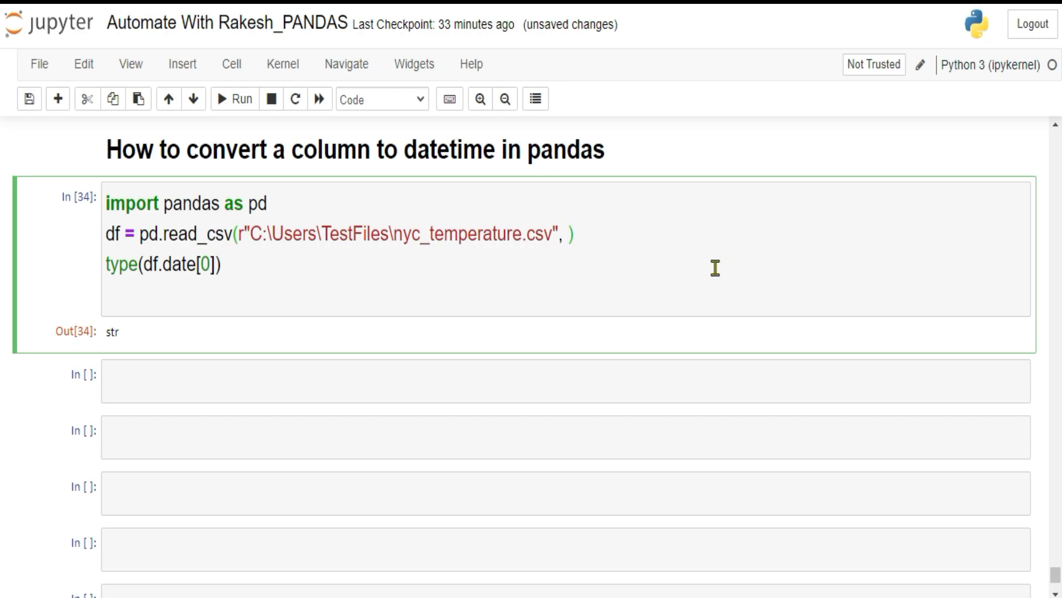
pyautogui.write('parse_dates = [')
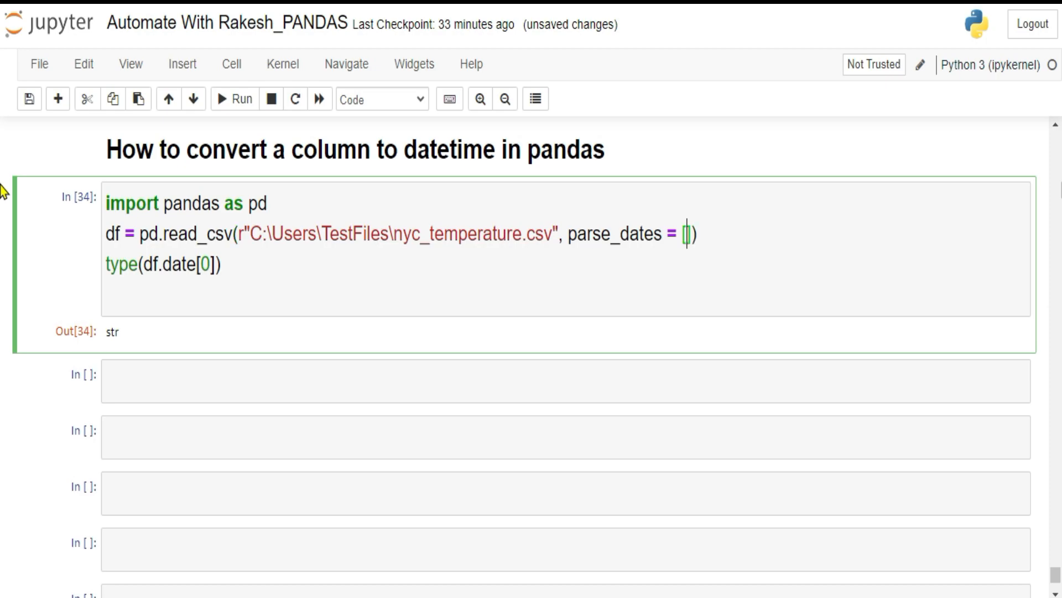
pyautogui.write("'")
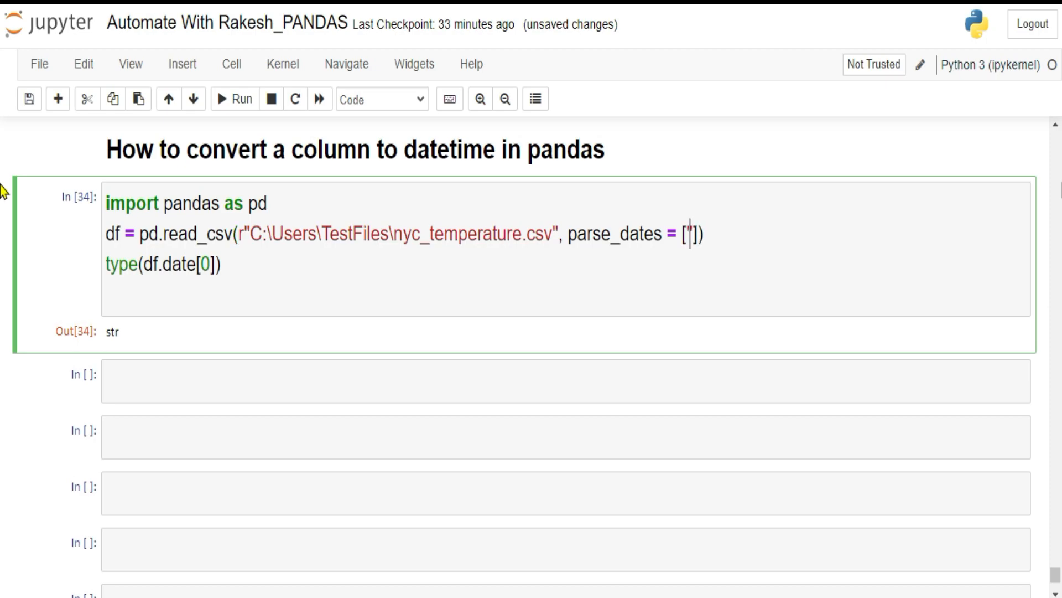
pyautogui.write('date')
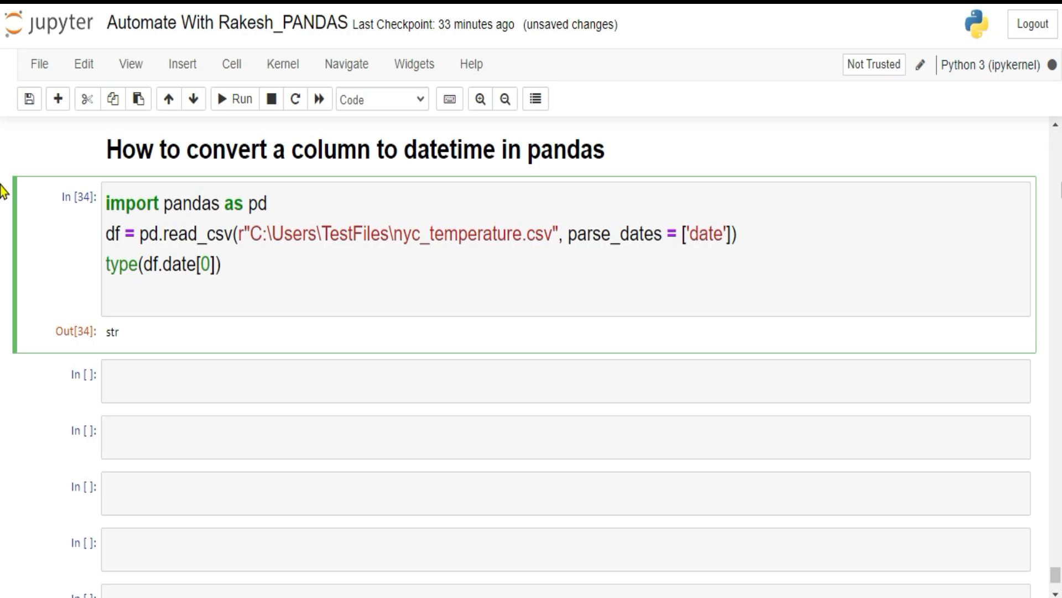
pyautogui.click(731, 234)
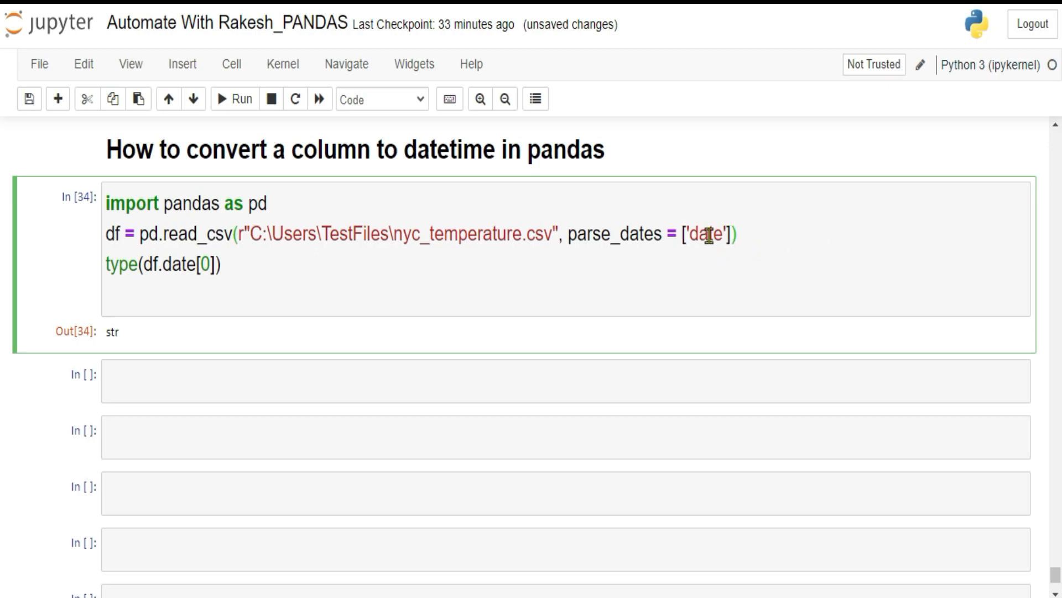
# Step: Replace the last line with df and select the parse_dates argument for removal
pyautogui.doubleClick(615, 234)
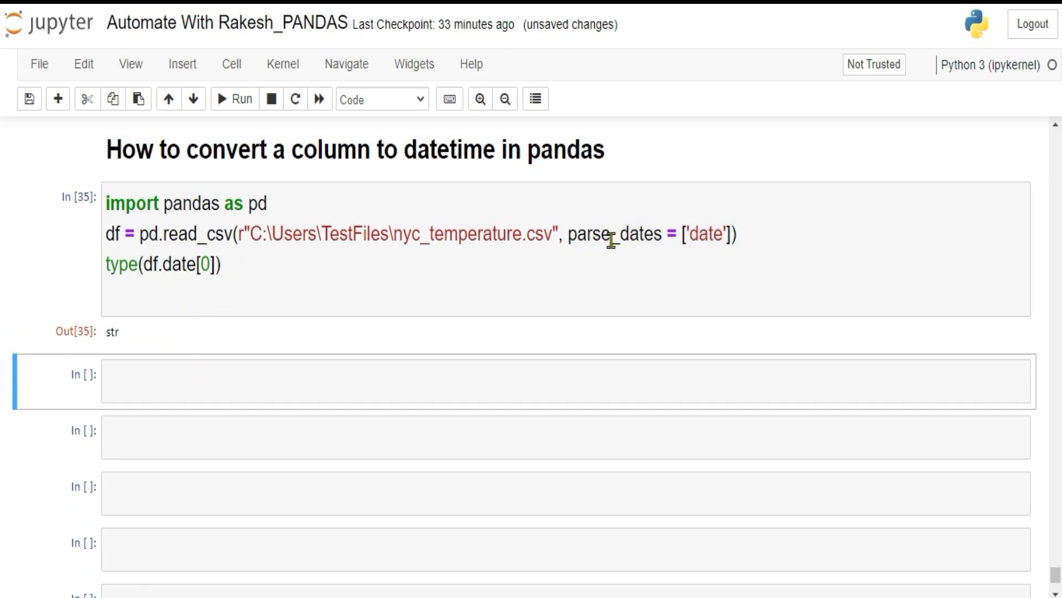
pyautogui.moveTo(210, 287)
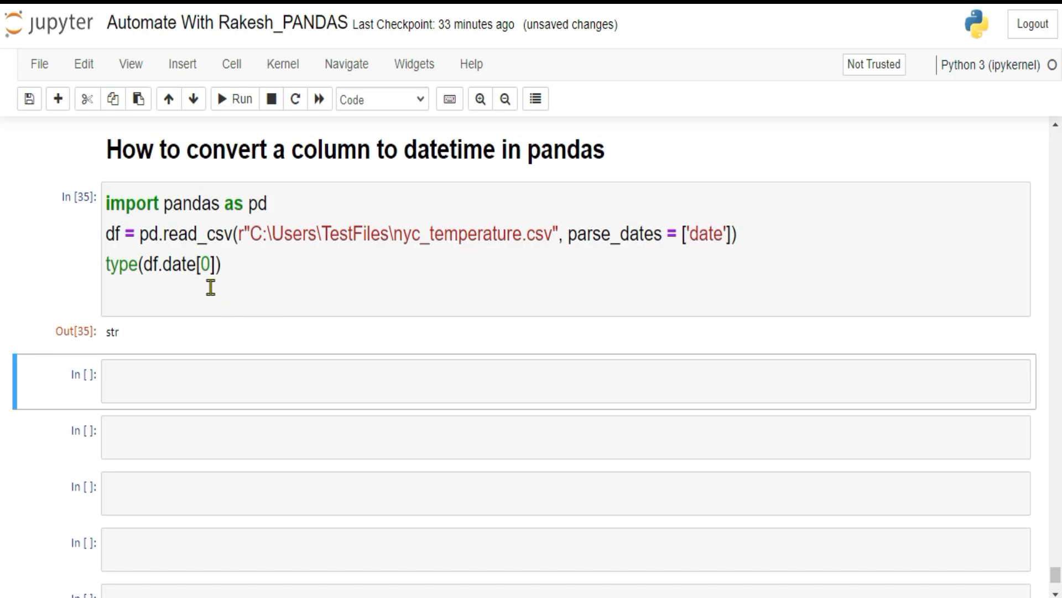
pyautogui.moveTo(661, 257)
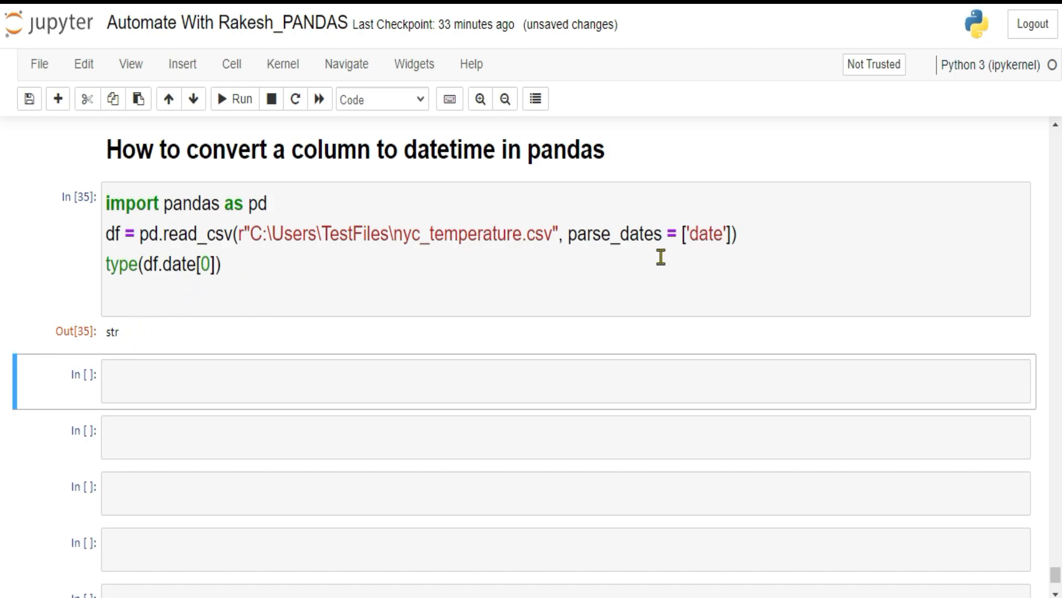
pyautogui.moveTo(244, 265)
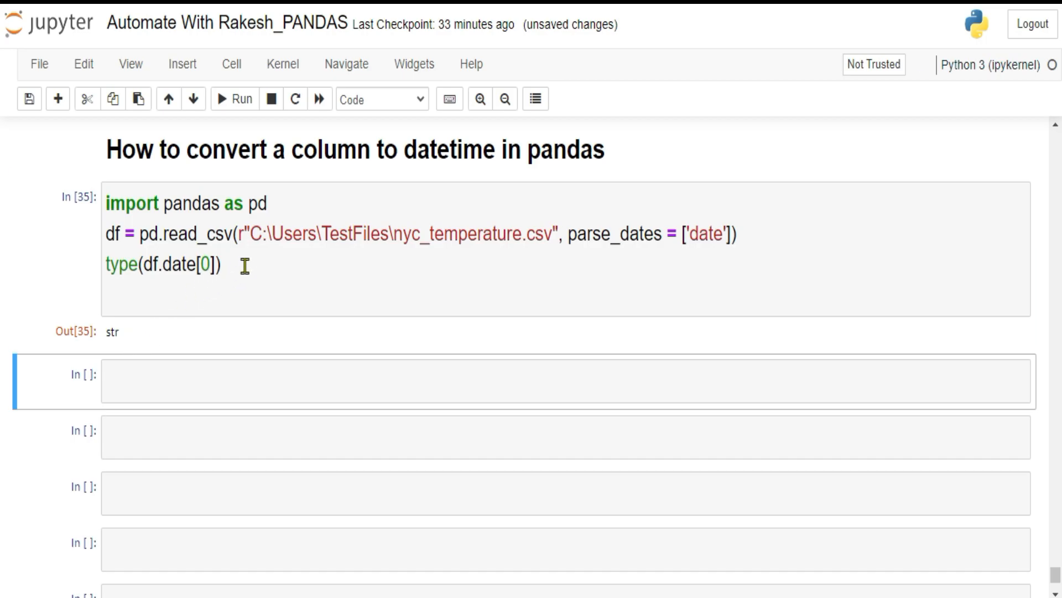
pyautogui.write('df')
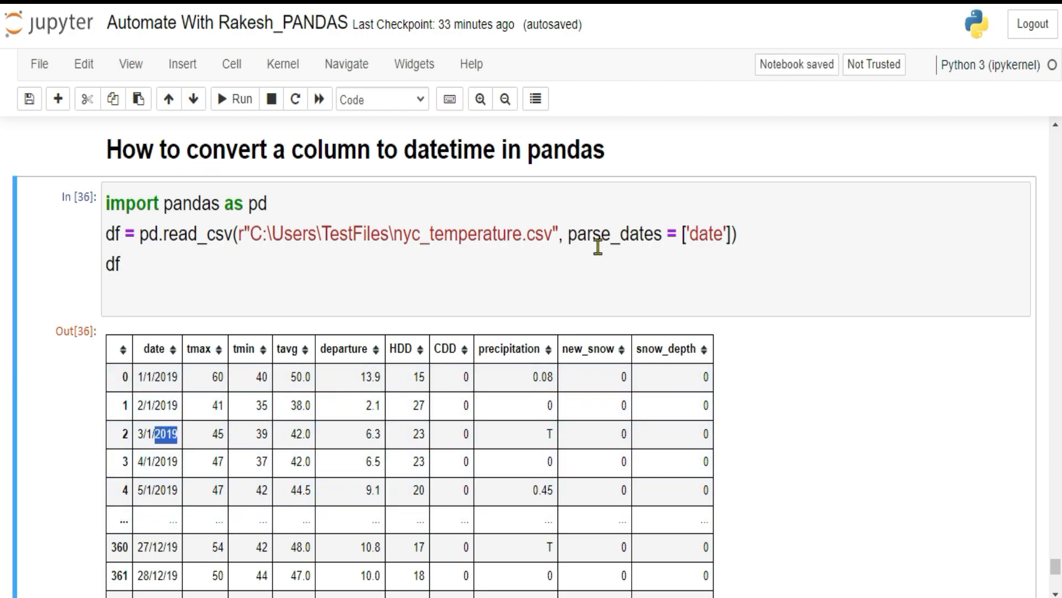
pyautogui.moveTo(571, 233); pyautogui.dragTo(728, 233)
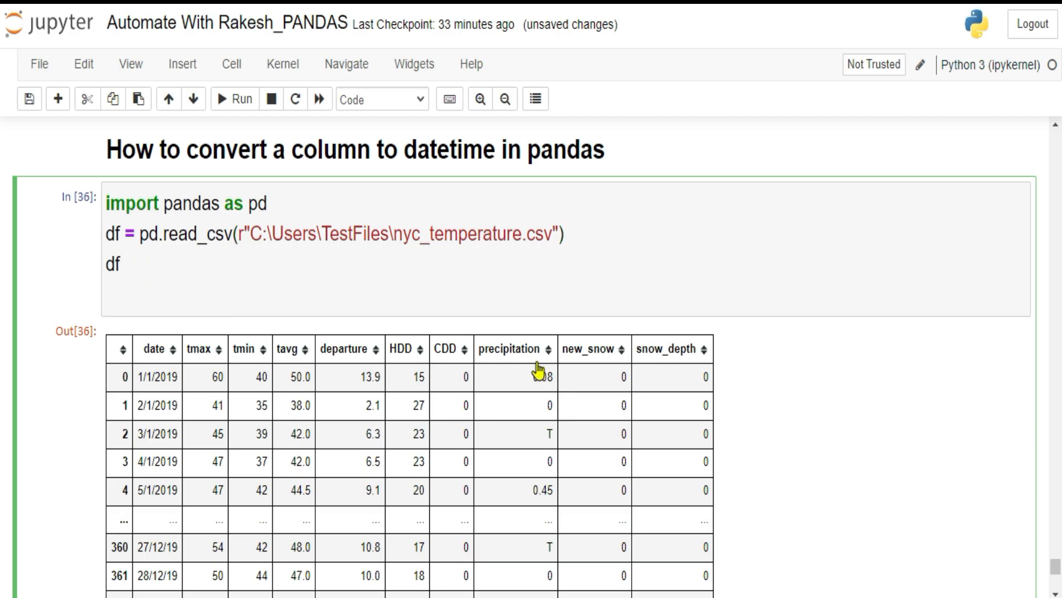
# Step: Start a line df['date'] = pd.to_datetime using autocomplete for the function name
pyautogui.click(120, 264)
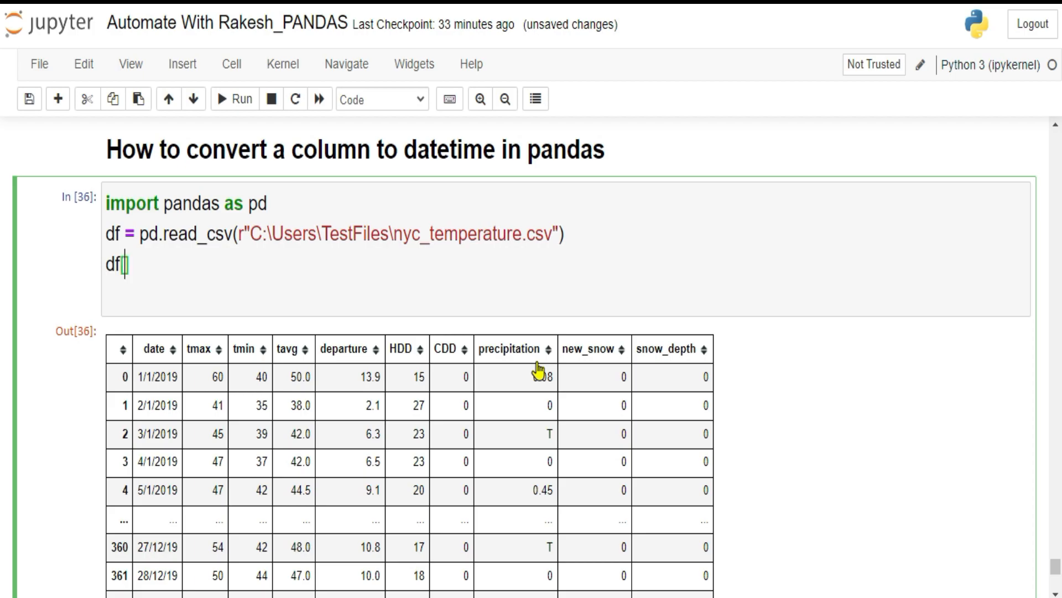
pyautogui.write("['date']")
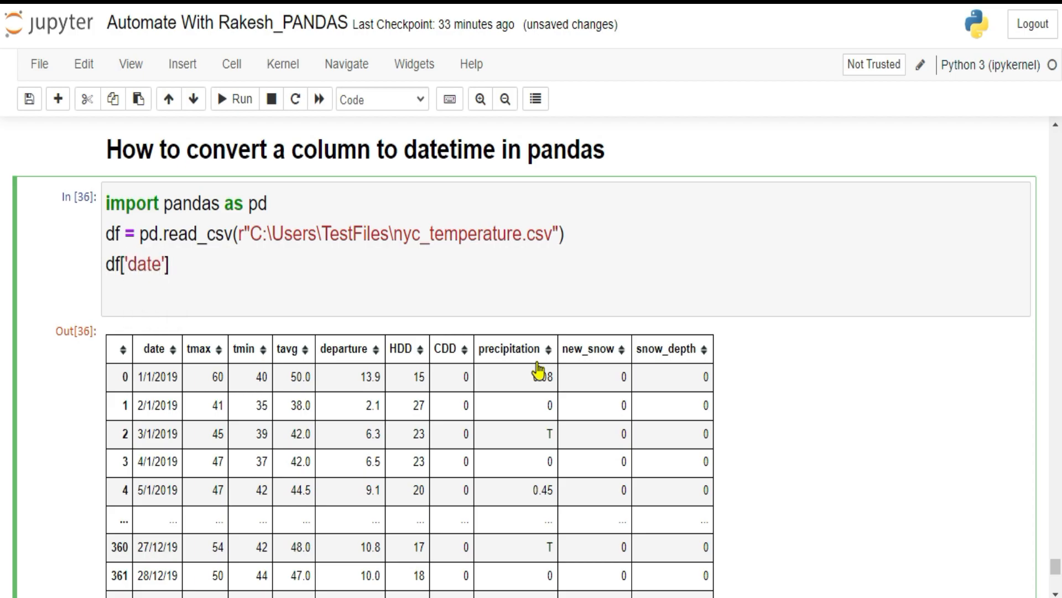
pyautogui.write('=')
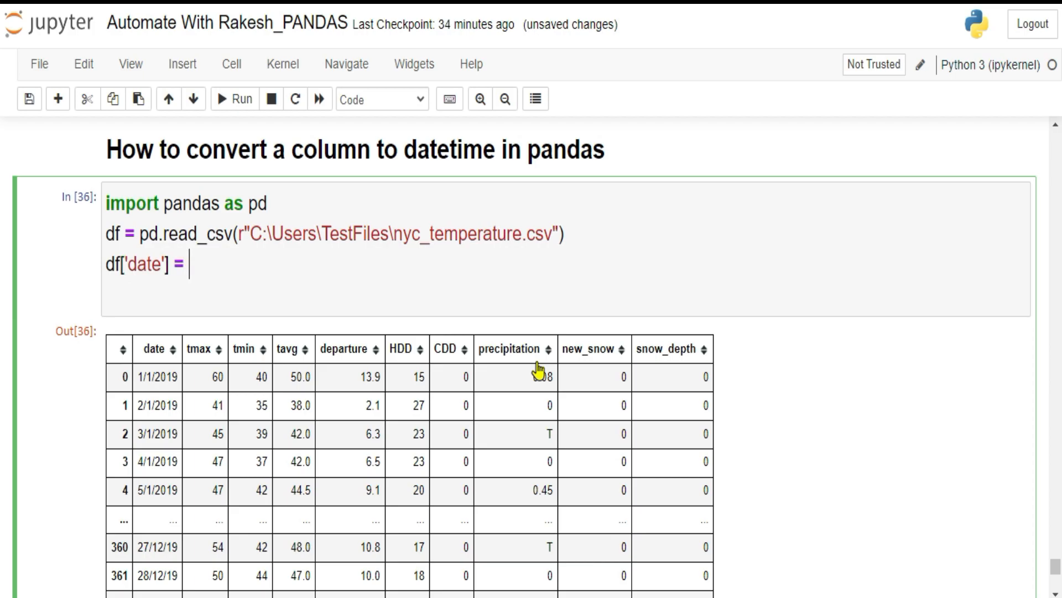
pyautogui.write('pd')
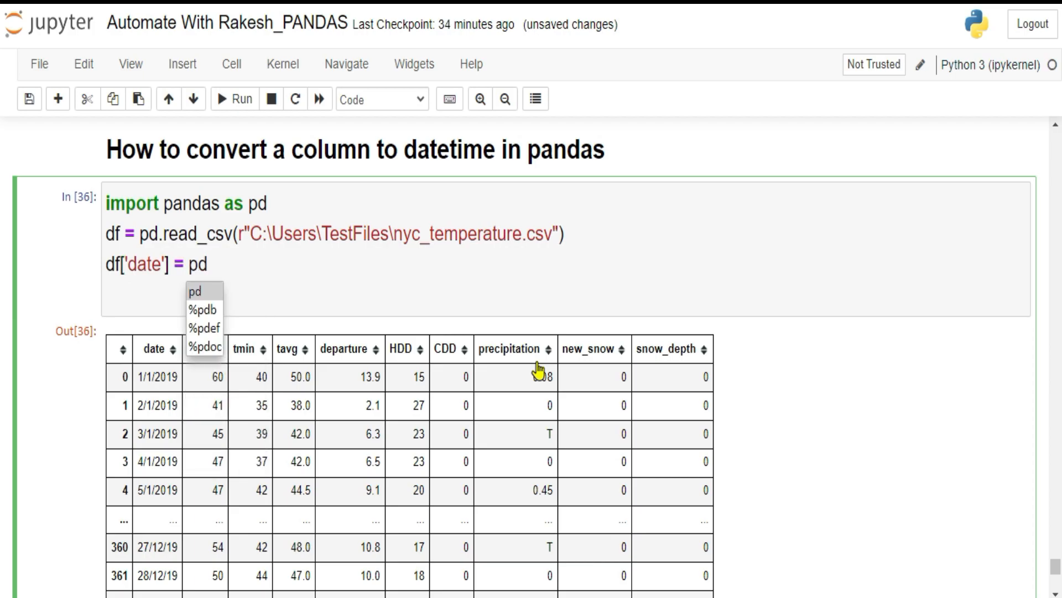
pyautogui.write('.')
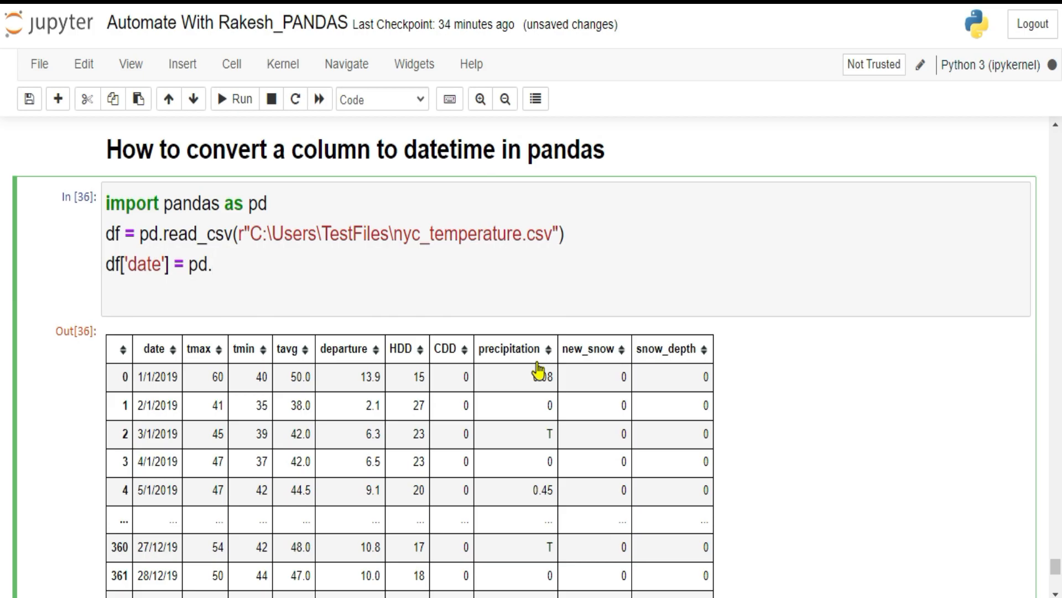
pyautogui.write('to')
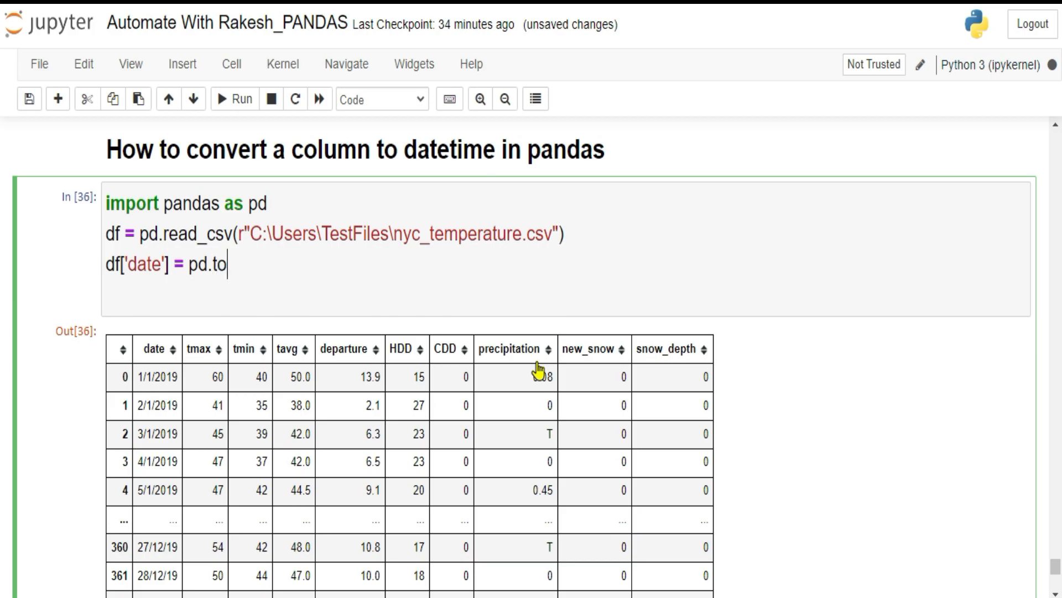
pyautogui.press('tab')
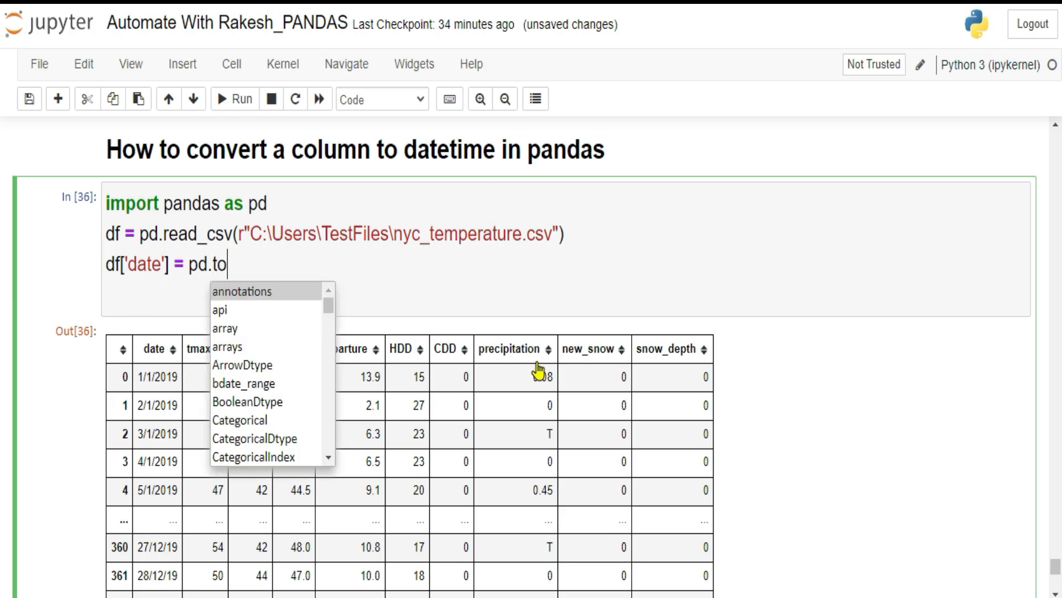
pyautogui.write('_')
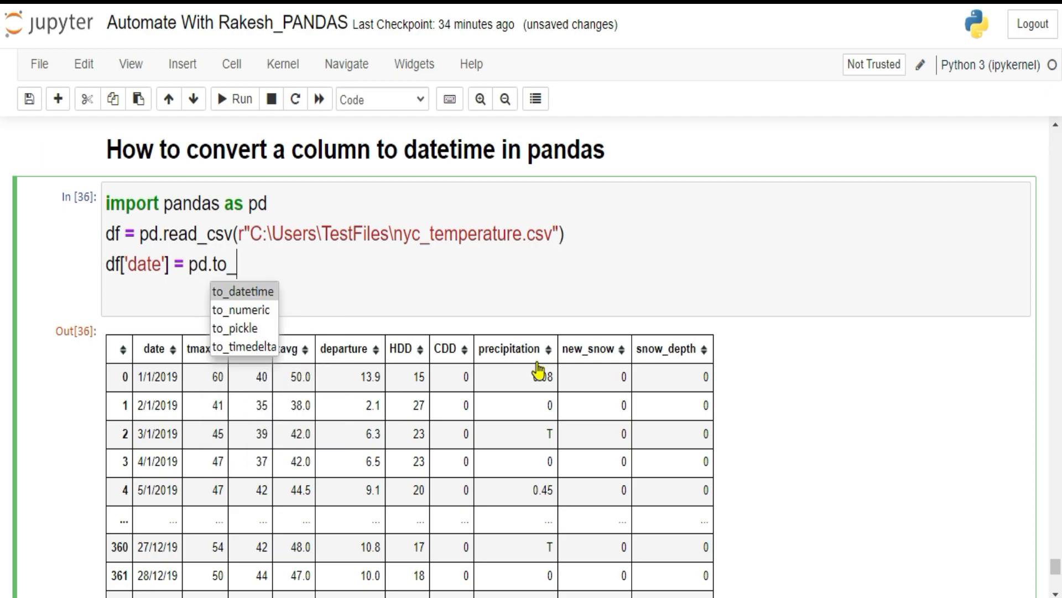
pyautogui.click(243, 290)
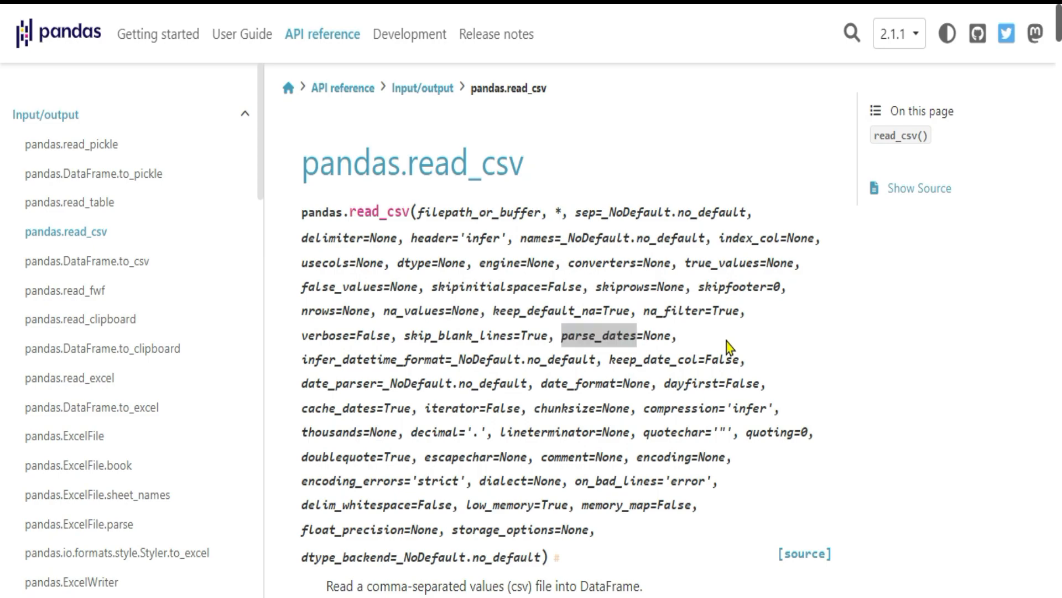
# Step: Search the read_csv documentation page for to_date
pyautogui.write('to_date')
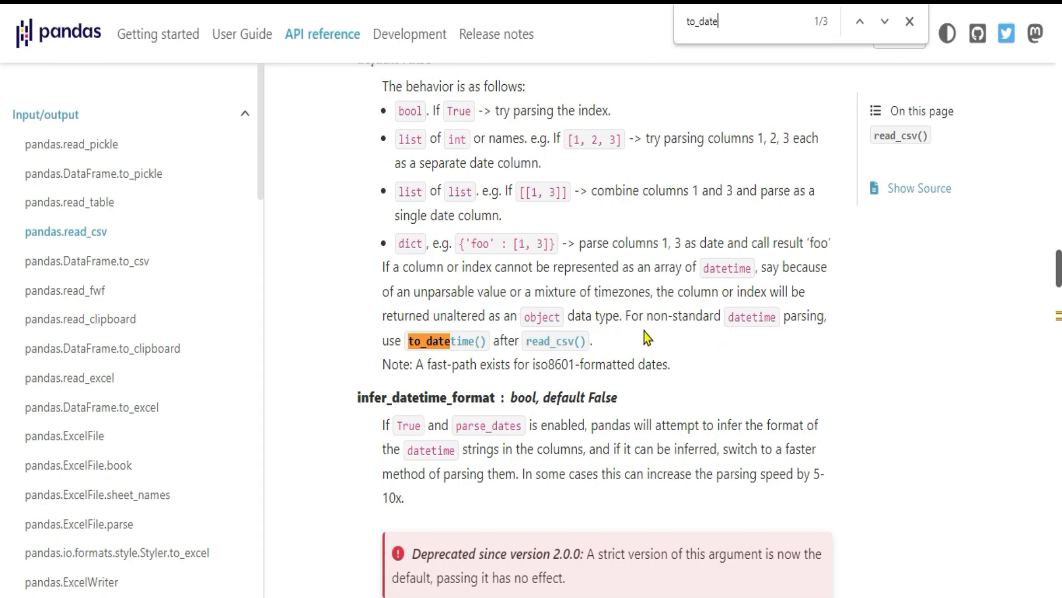
pyautogui.moveTo(420, 359)
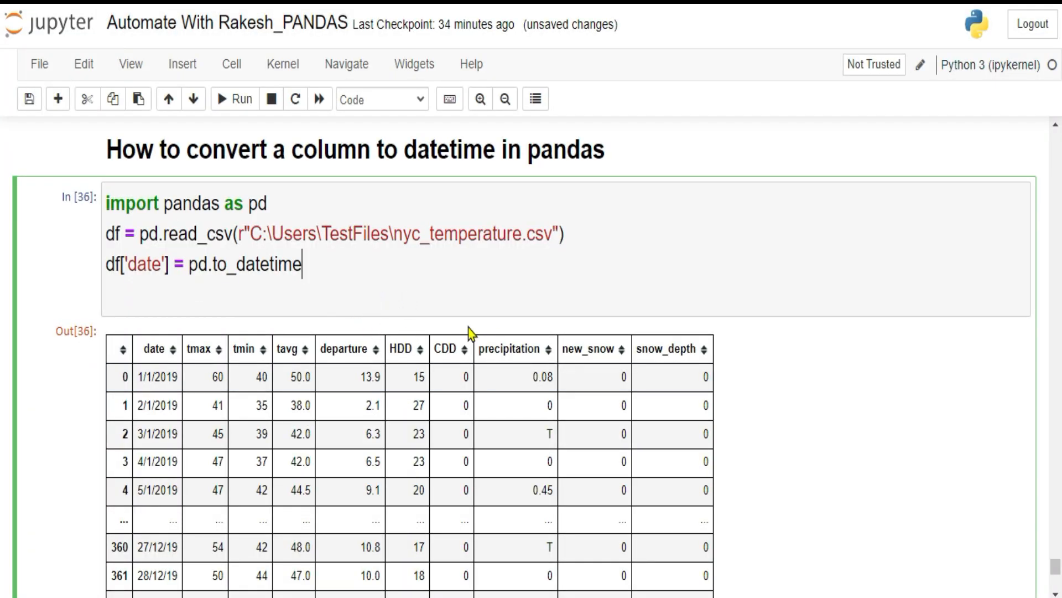
# Step: Complete the call as pd.to_datetime(df['date']) and add a df line below it
pyautogui.write('(')
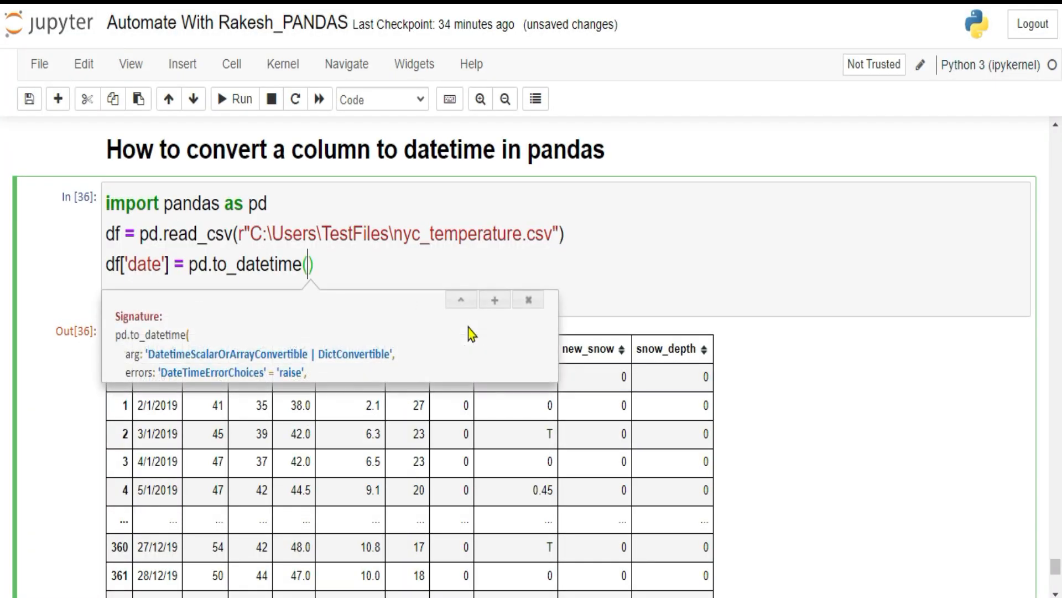
pyautogui.write('df[')
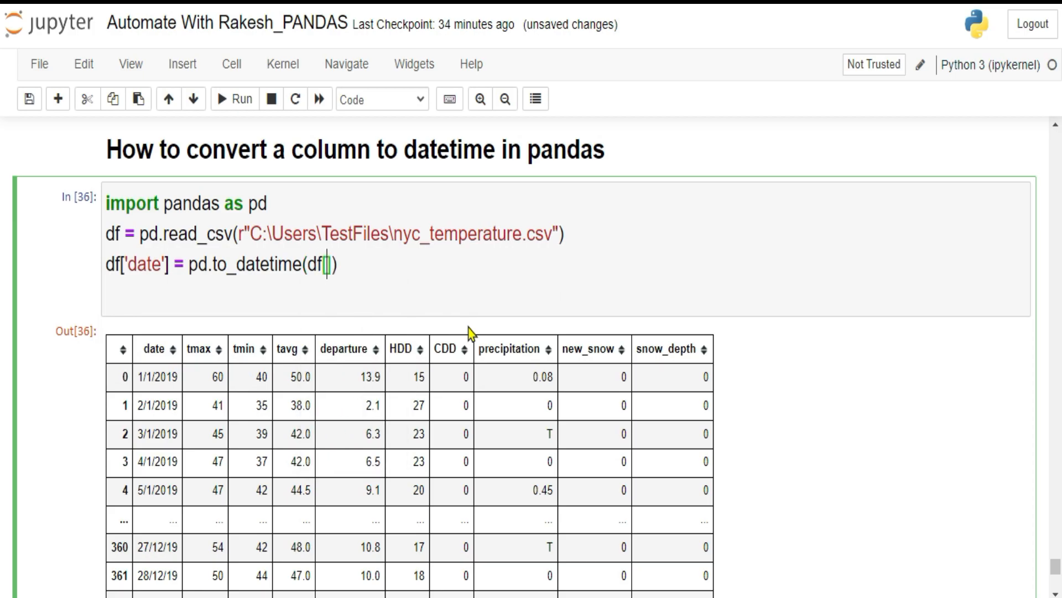
pyautogui.write("['date']")
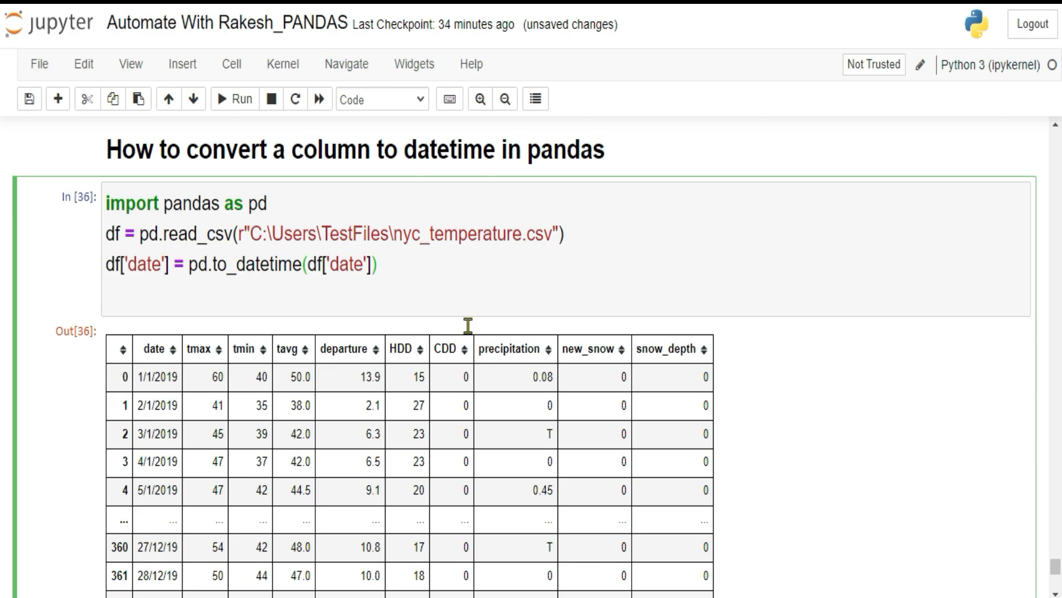
pyautogui.write('df')
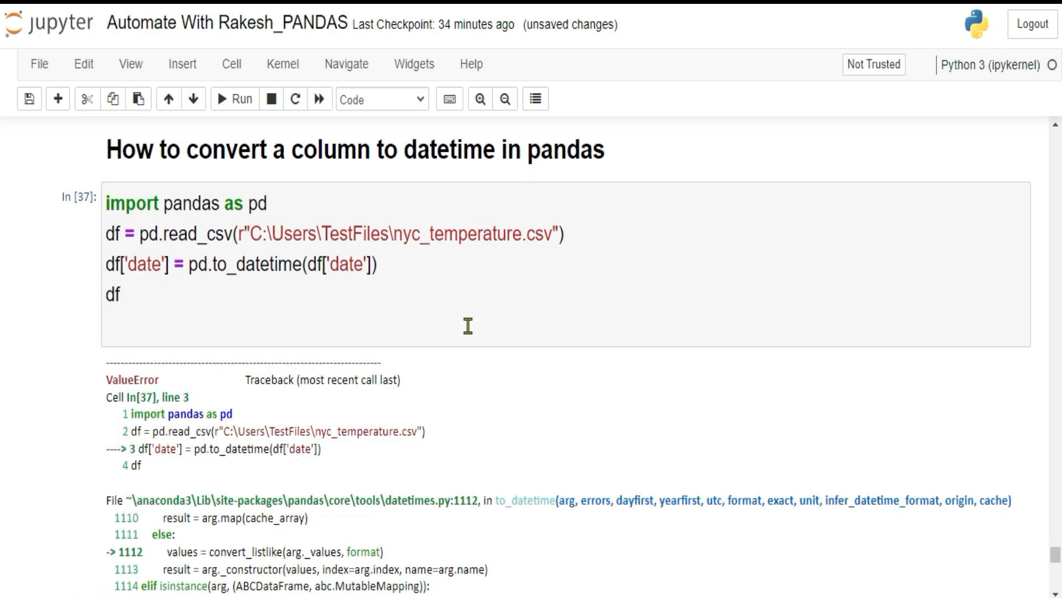
pyautogui.moveTo(341, 399)
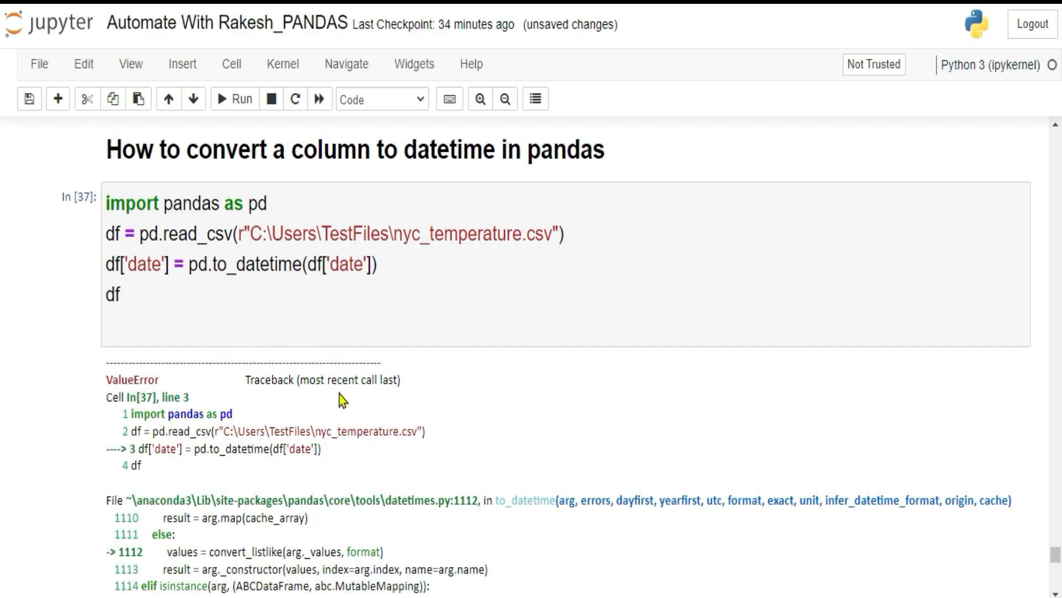
pyautogui.scroll(-3)
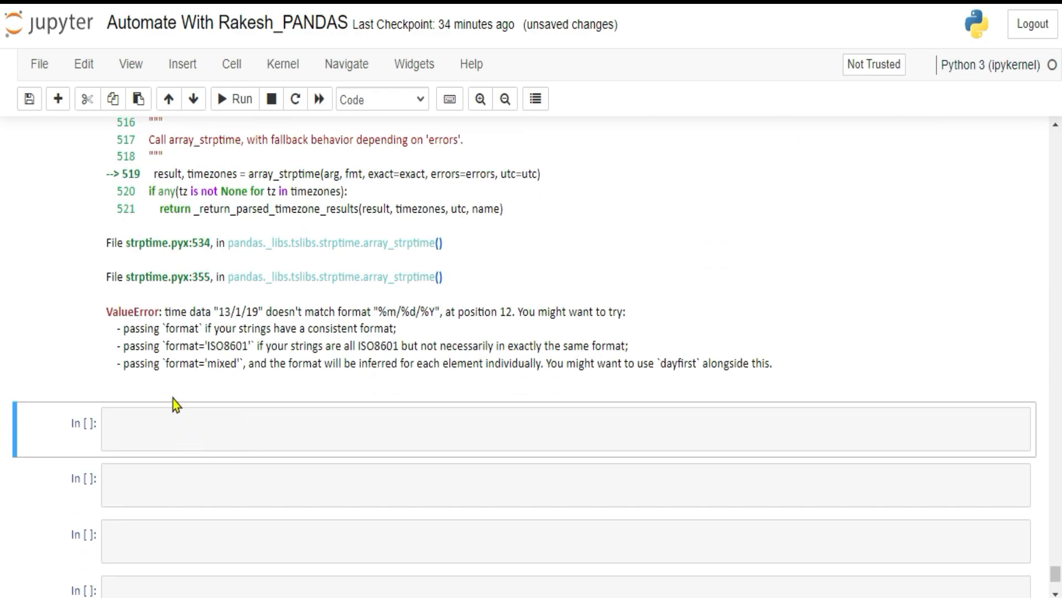
pyautogui.moveTo(169, 311); pyautogui.dragTo(227, 311)
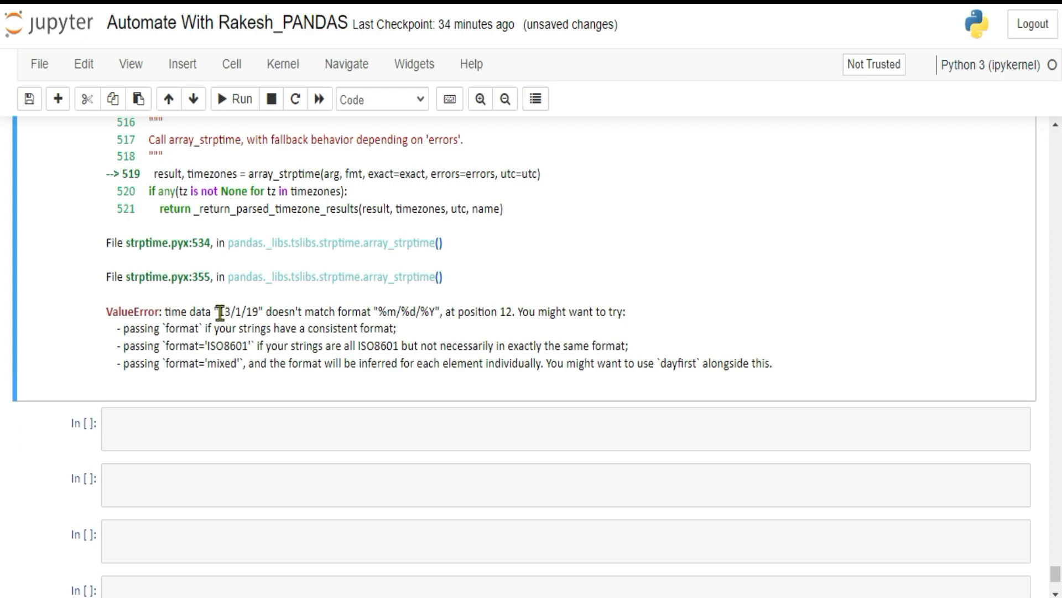
pyautogui.doubleClick(239, 311)
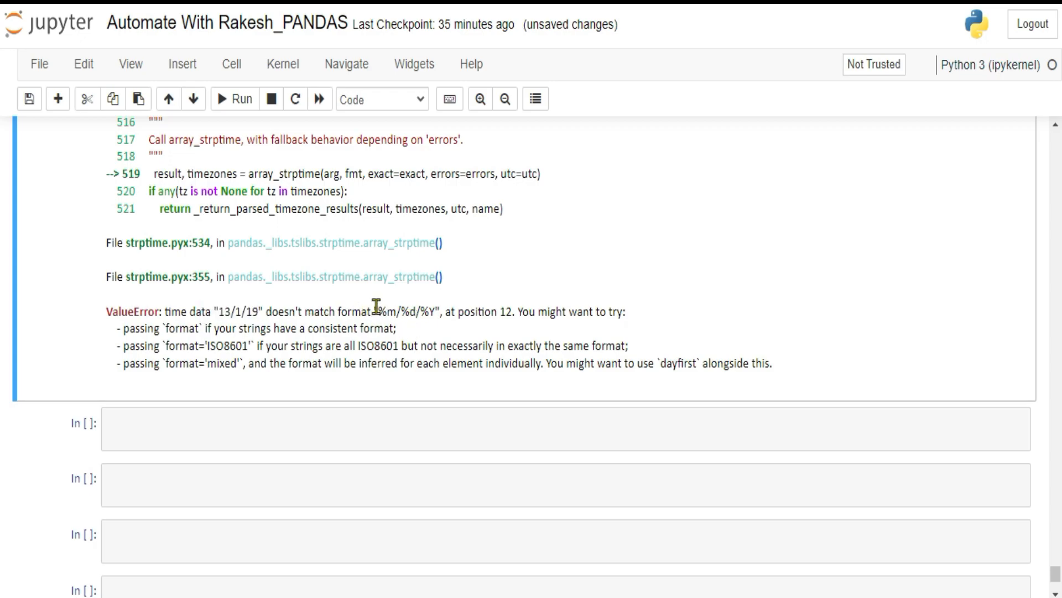
pyautogui.doubleClick(400, 312)
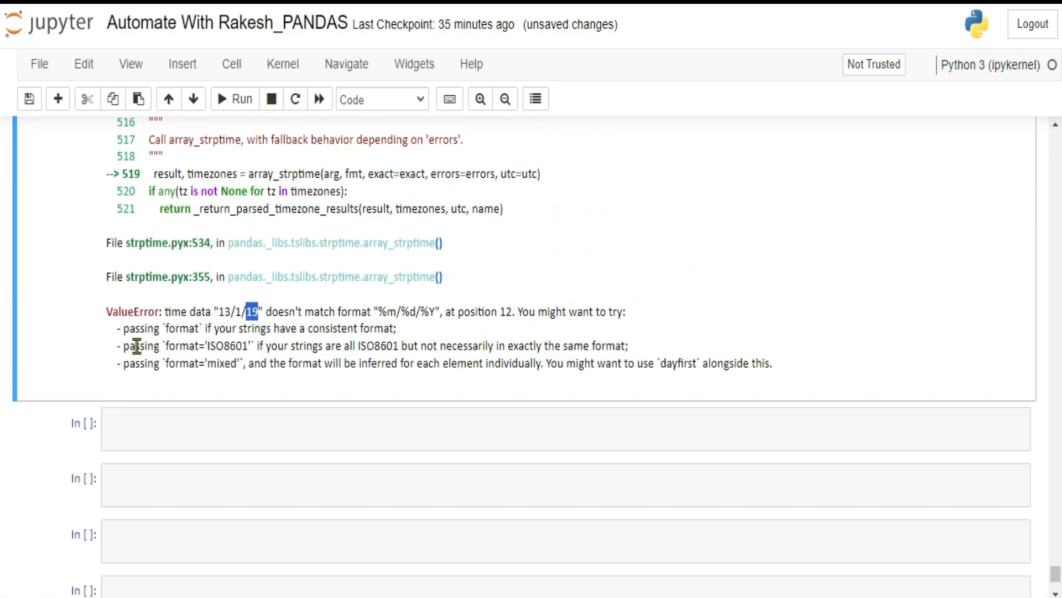
pyautogui.doubleClick(136, 328)
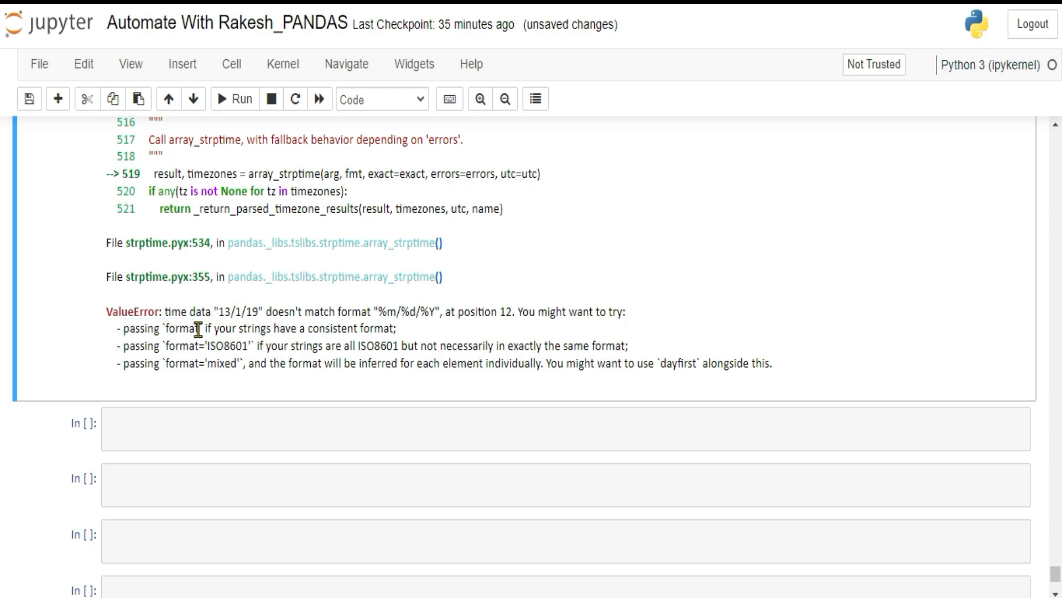
pyautogui.moveTo(206, 328); pyautogui.dragTo(396, 328)
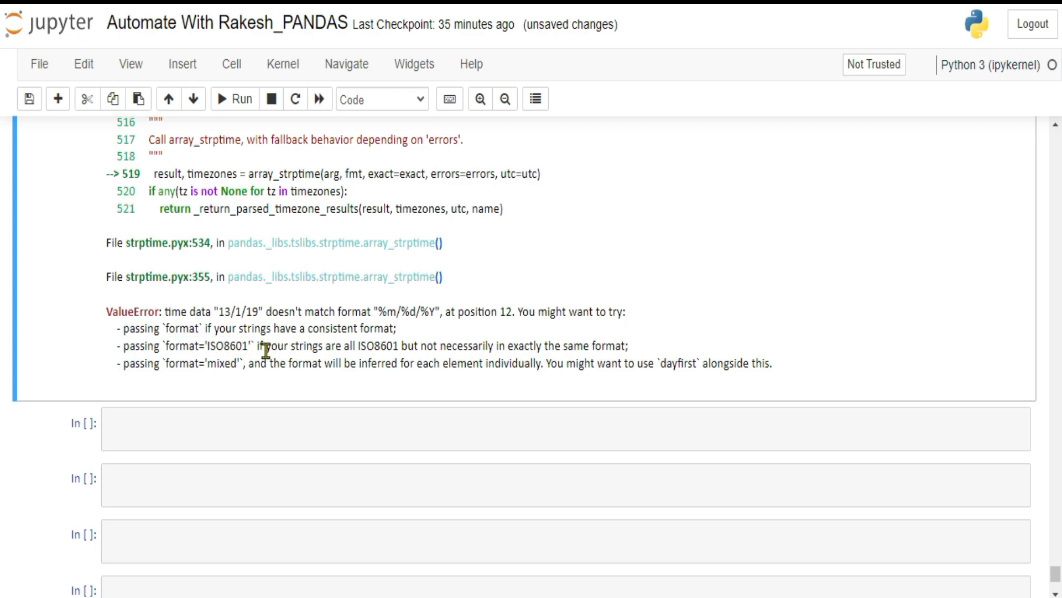
pyautogui.moveTo(266, 345); pyautogui.dragTo(441, 346)
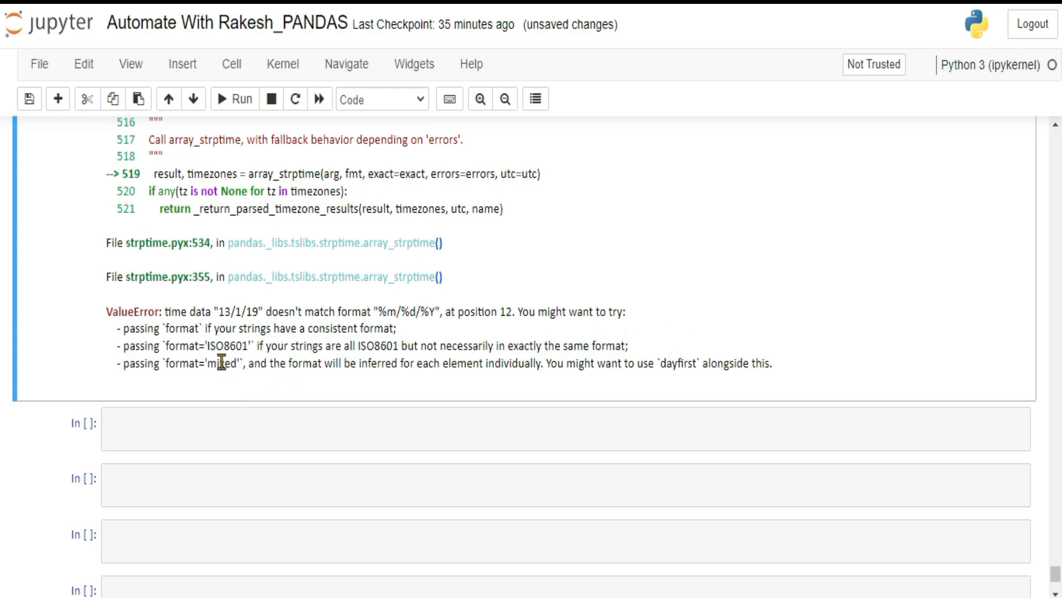
pyautogui.doubleClick(217, 363)
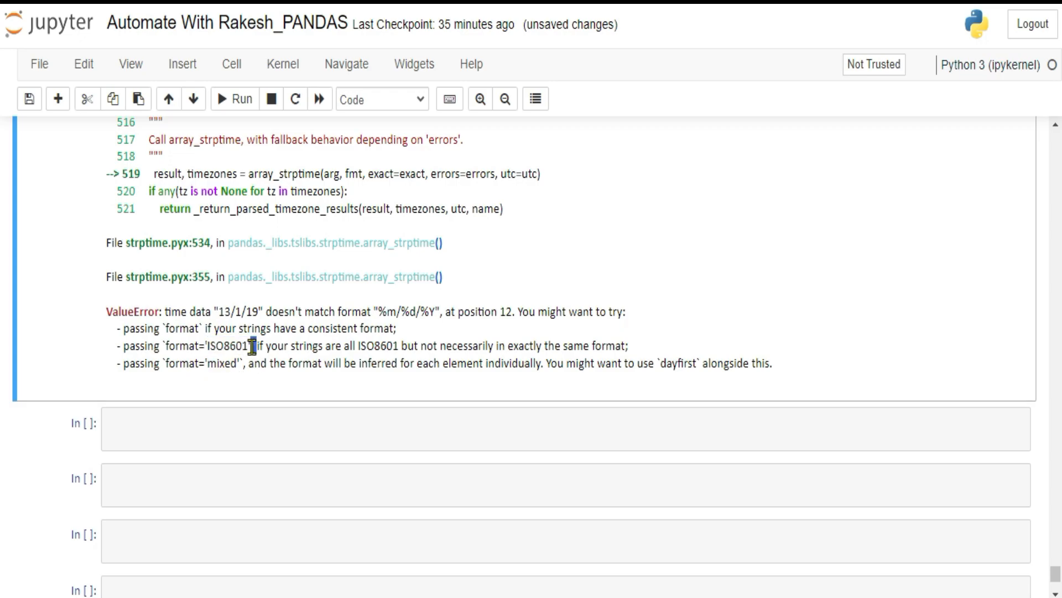
pyautogui.doubleClick(215, 367)
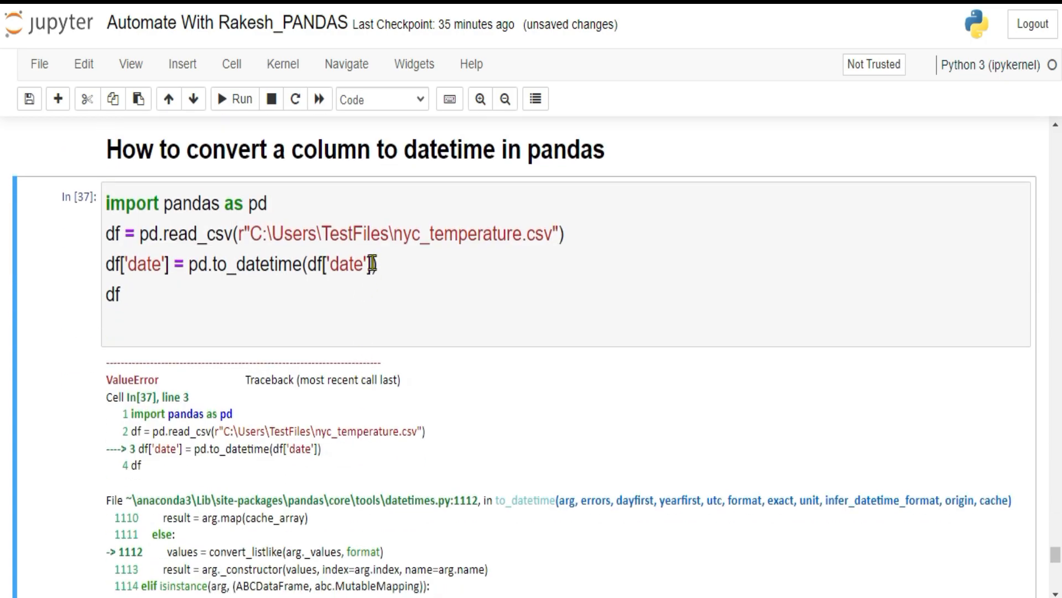
# Step: Add , format='ISO8601' to the to_datetime call
pyautogui.write(',')
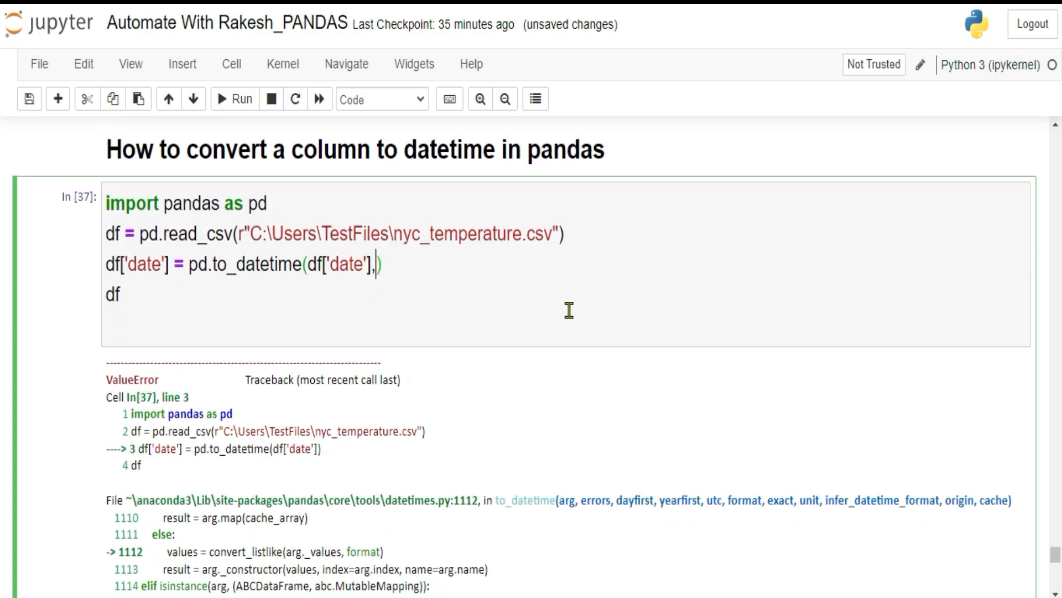
pyautogui.write("format='ISO8601'")
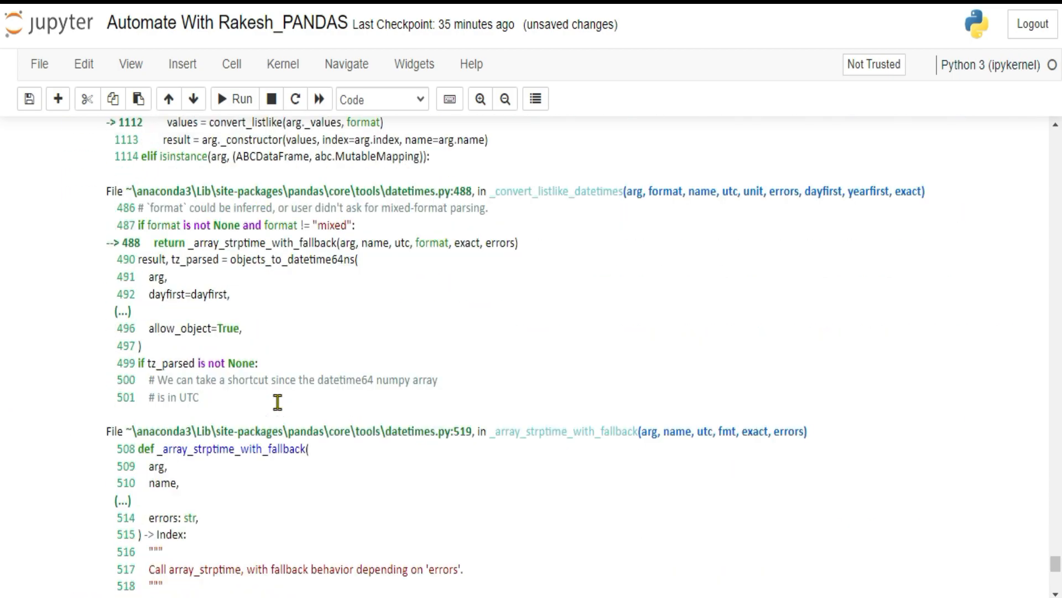
pyautogui.scroll(-3)
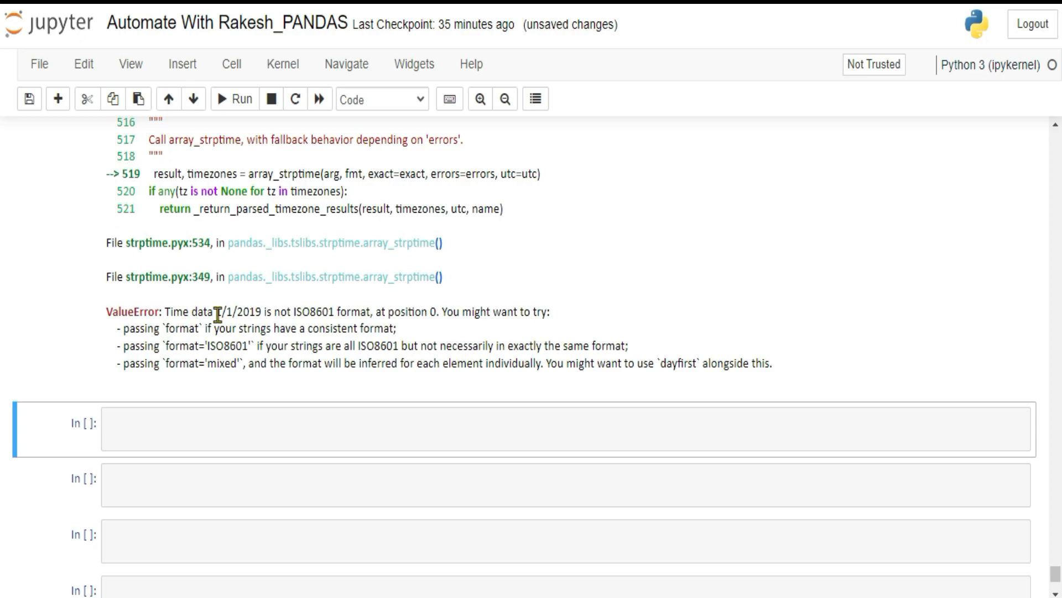
pyautogui.doubleClick(237, 312)
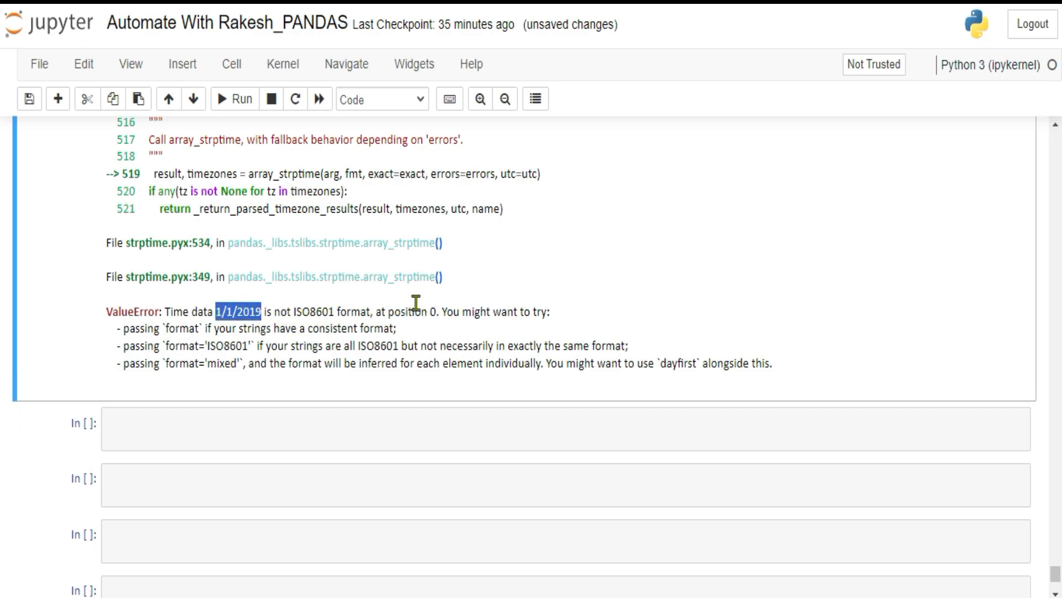
pyautogui.moveTo(227, 342)
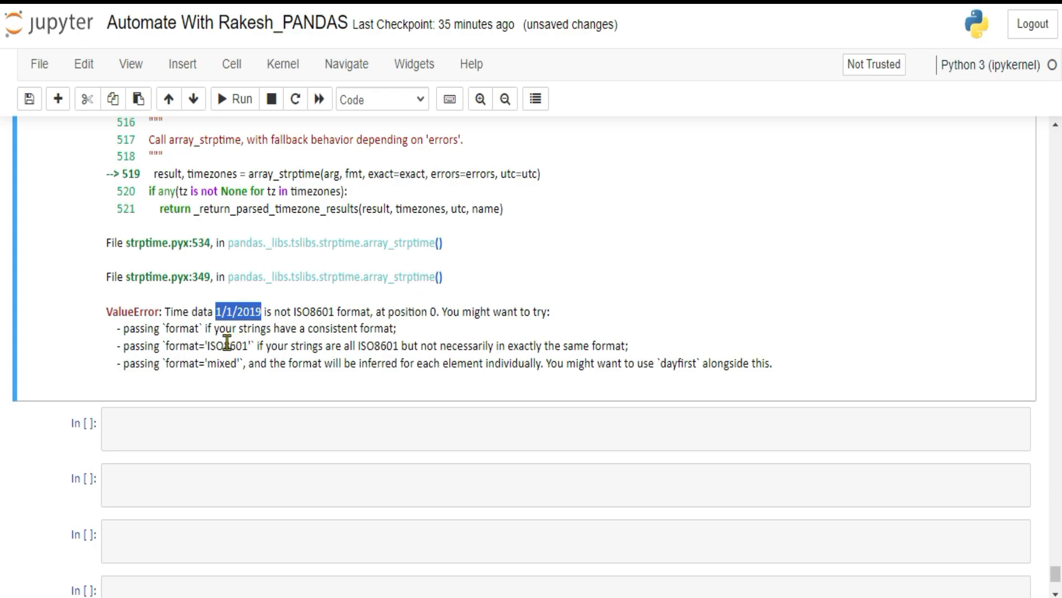
pyautogui.doubleClick(200, 363)
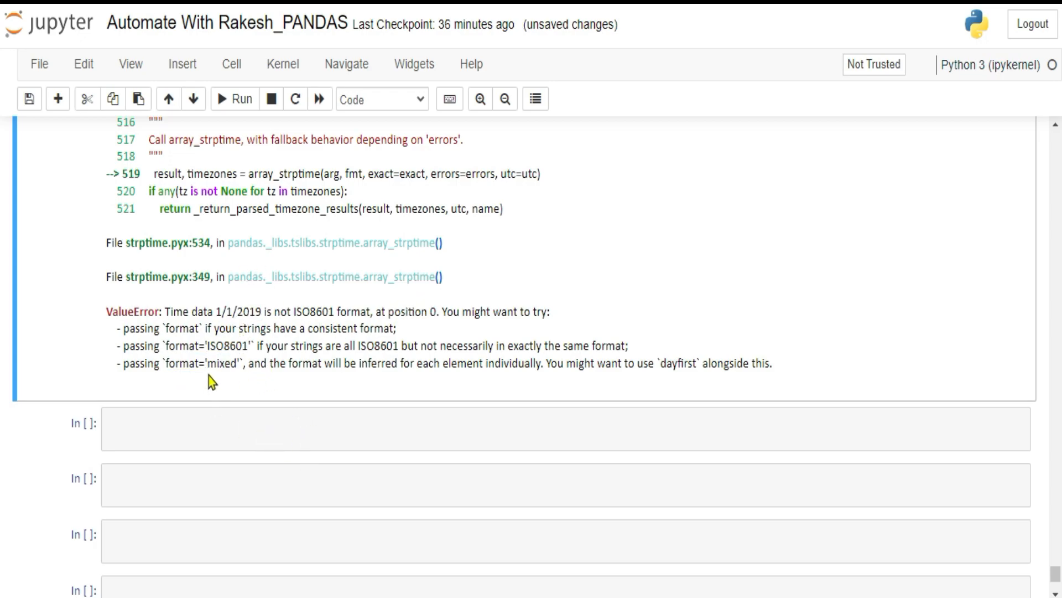
pyautogui.doubleClick(196, 363)
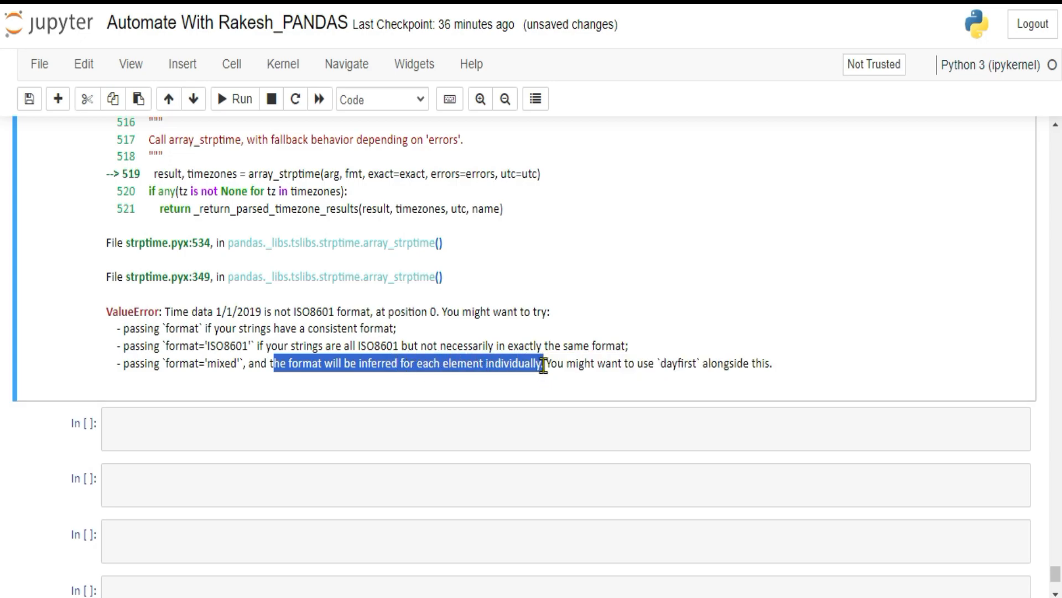
pyautogui.moveTo(542, 363); pyautogui.dragTo(654, 363)
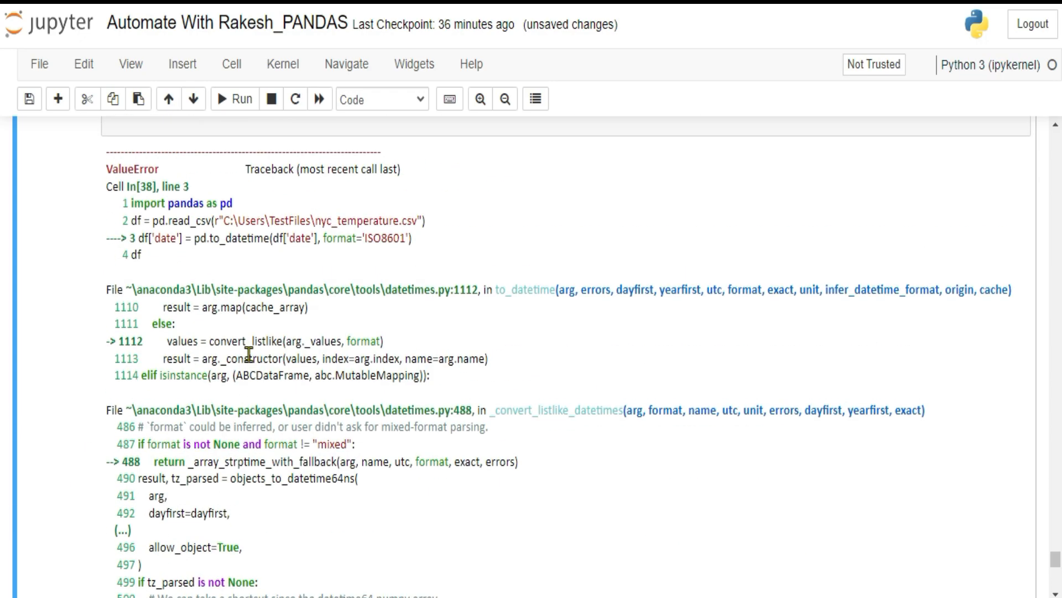
# Step: Change the to_datetime format argument to 'mixed' and run the cell, showing dates like 2019-01-01
pyautogui.scroll(-3)
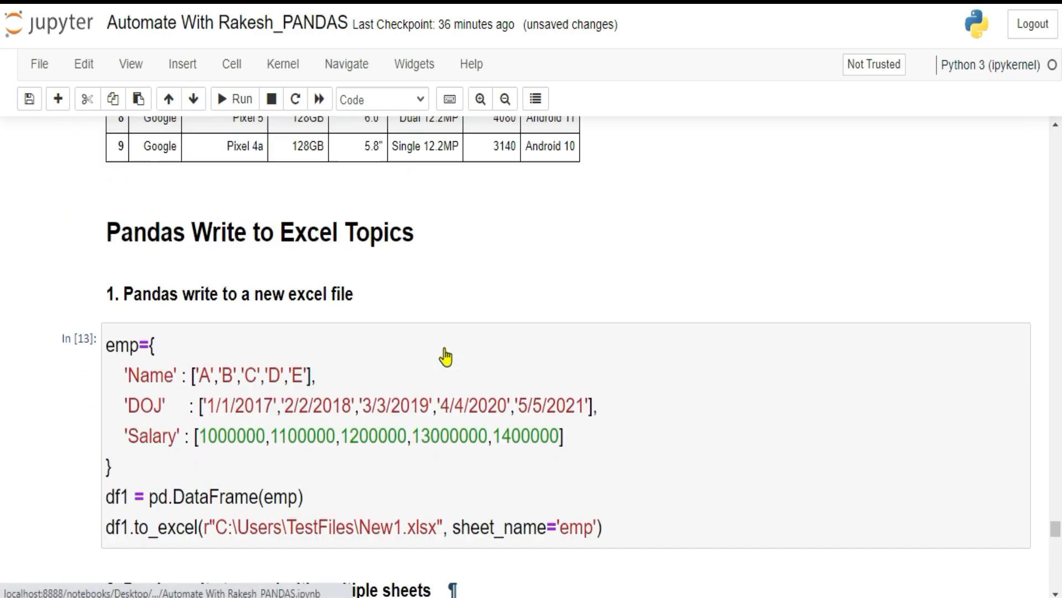
pyautogui.scroll(-3)
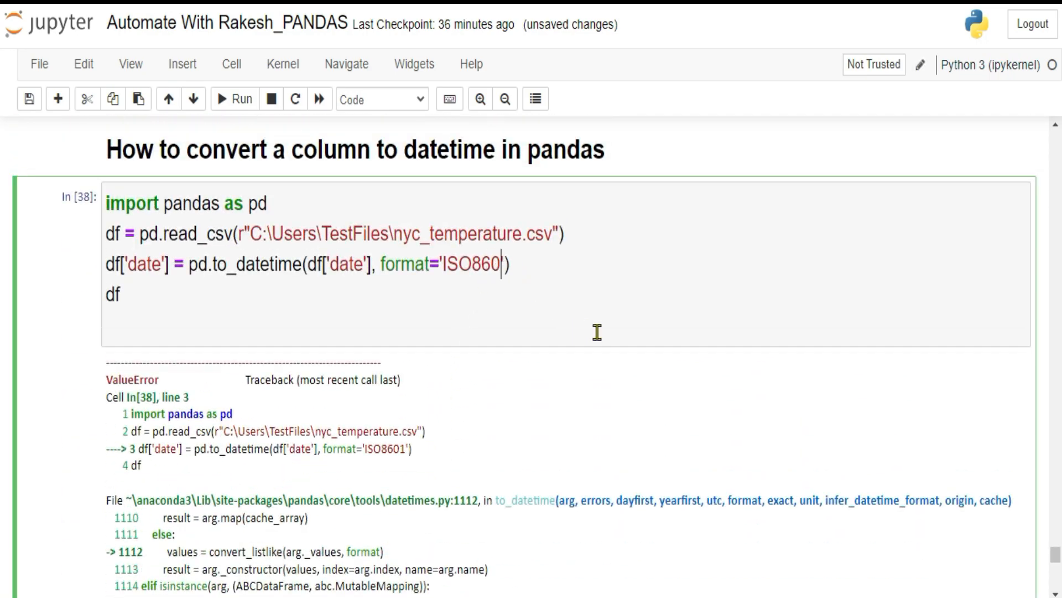
pyautogui.write('m')
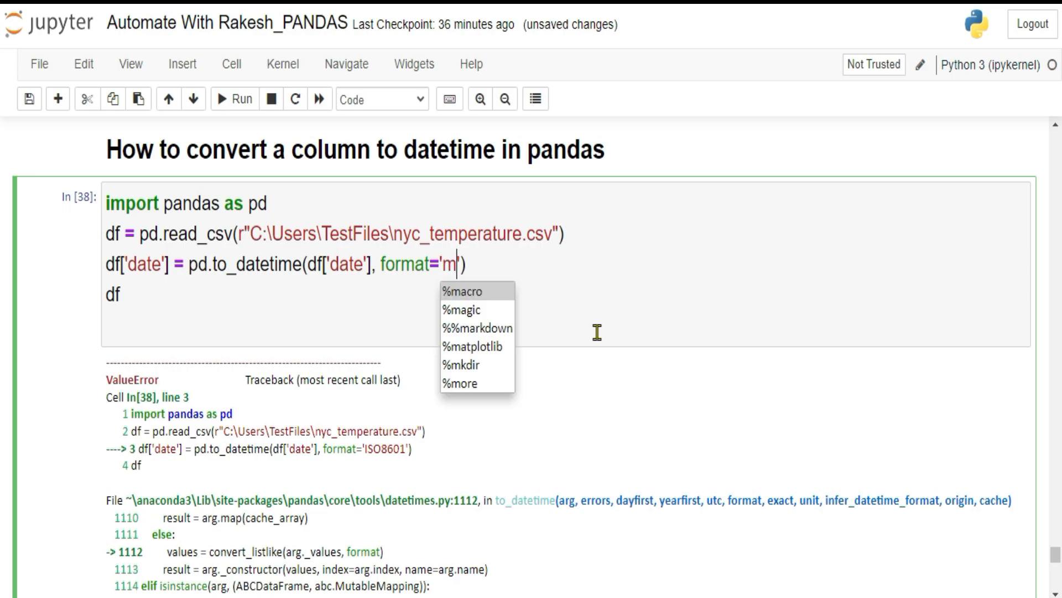
pyautogui.write('ixed')
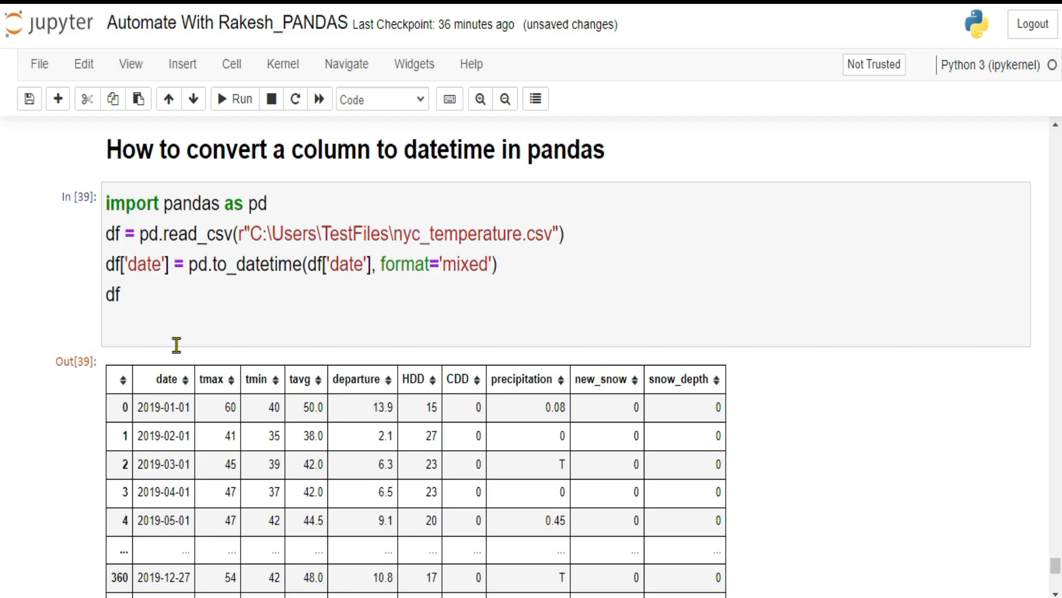
pyautogui.click(357, 331)
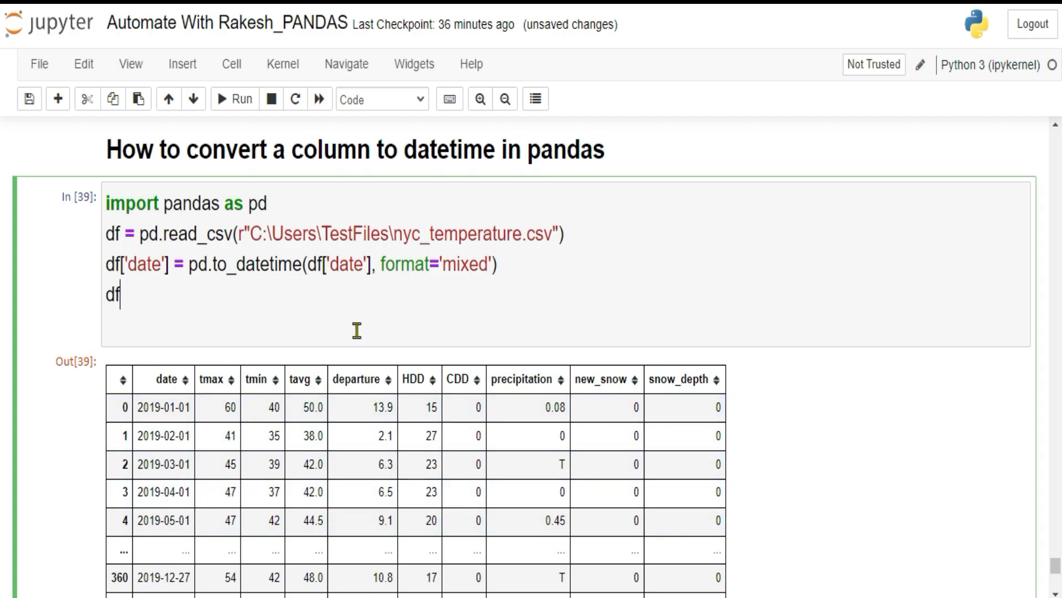
# Step: Evaluate type(df.date[0]) to show the first date is a pandas Timestamp
pyautogui.write('.d')
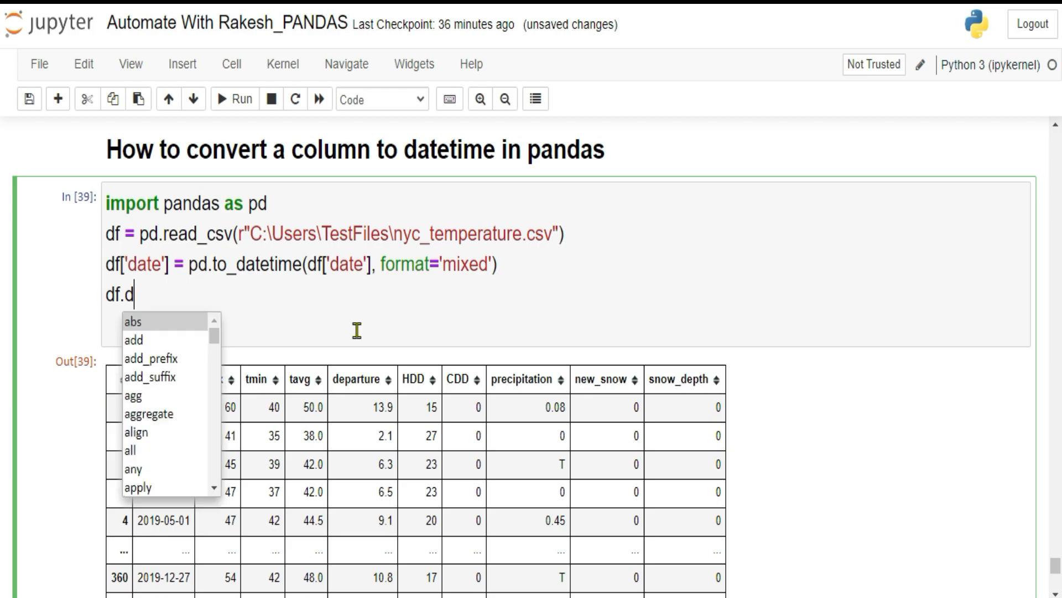
pyautogui.write('a')
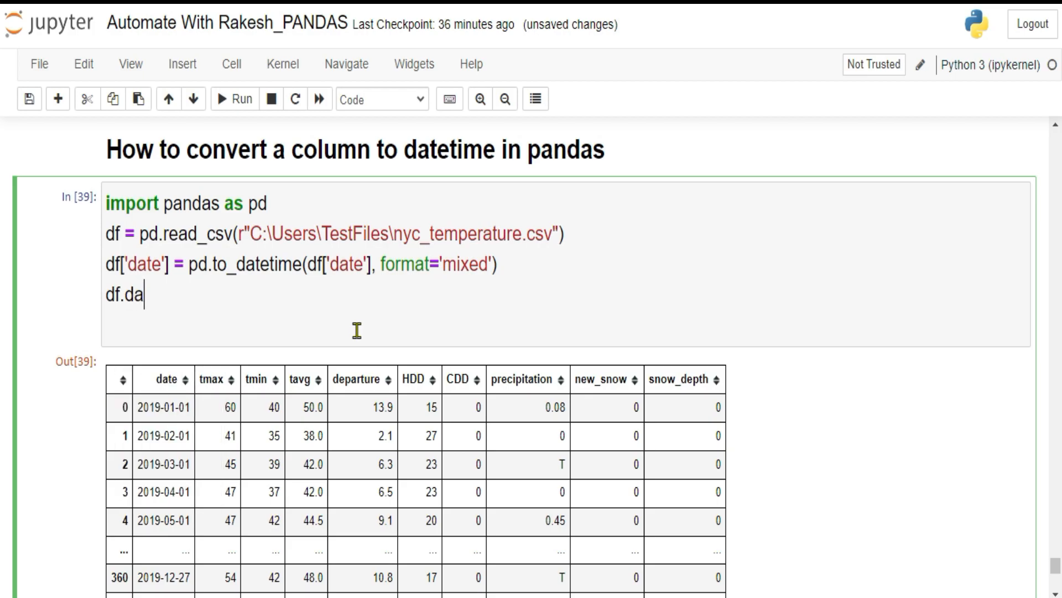
pyautogui.write('te[')
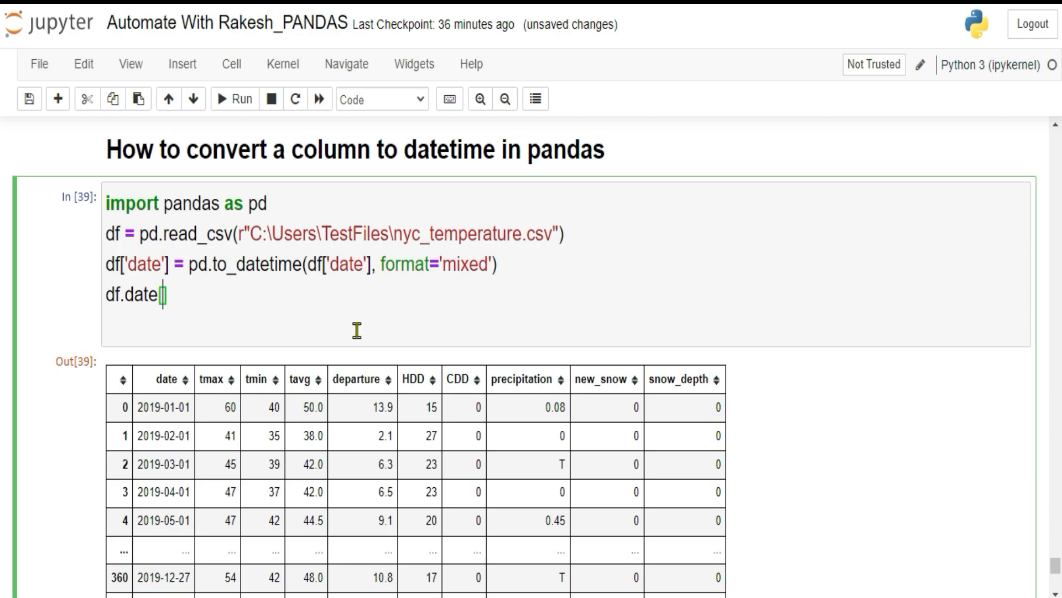
pyautogui.write('[0]')
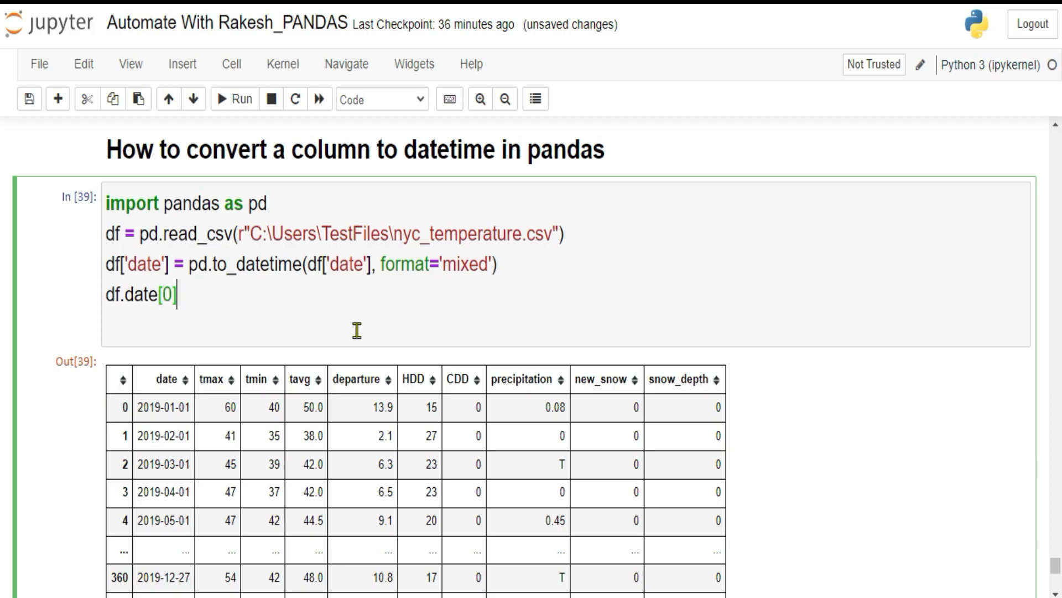
pyautogui.write('typ')
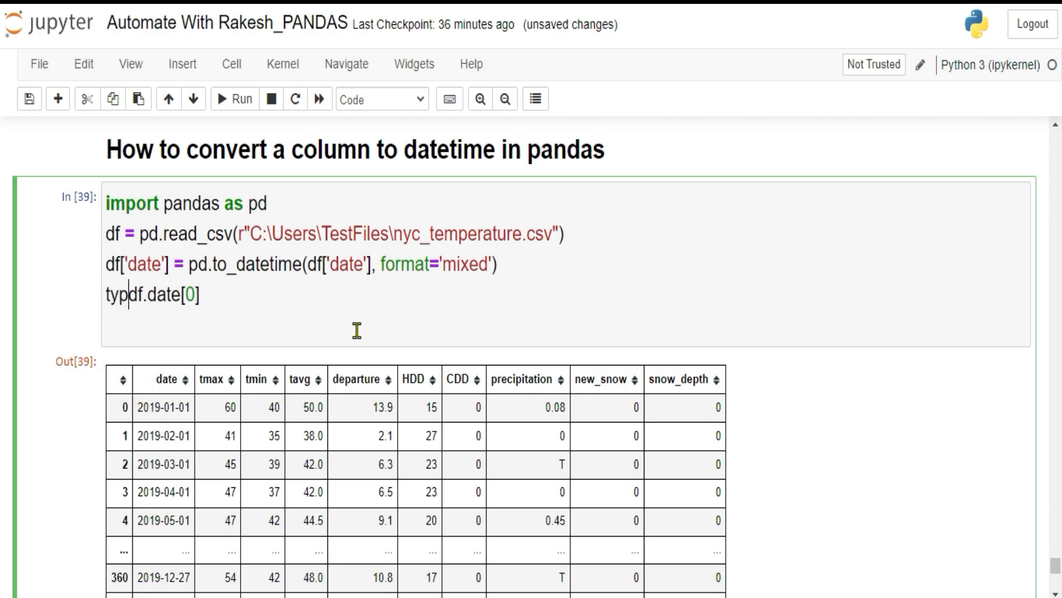
pyautogui.write('e(')
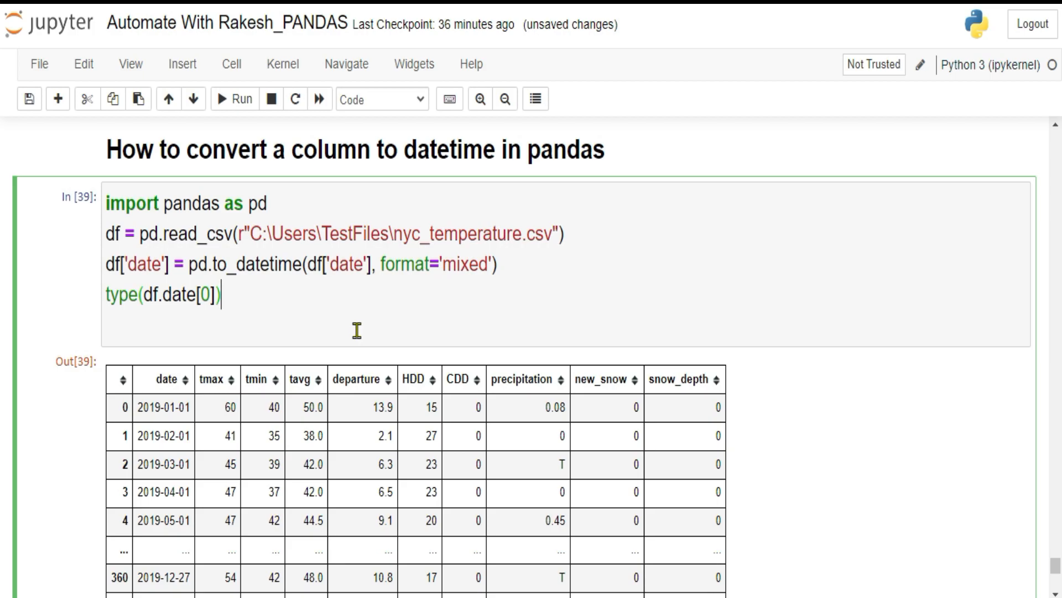
pyautogui.click(234, 99)
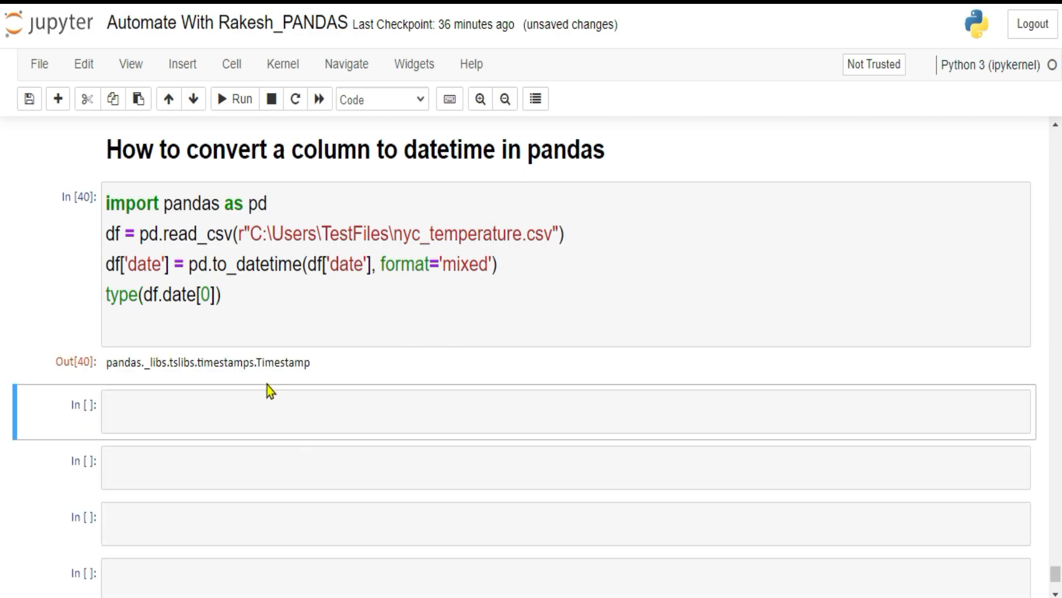
pyautogui.doubleClick(279, 362)
pyautogui.write('df')
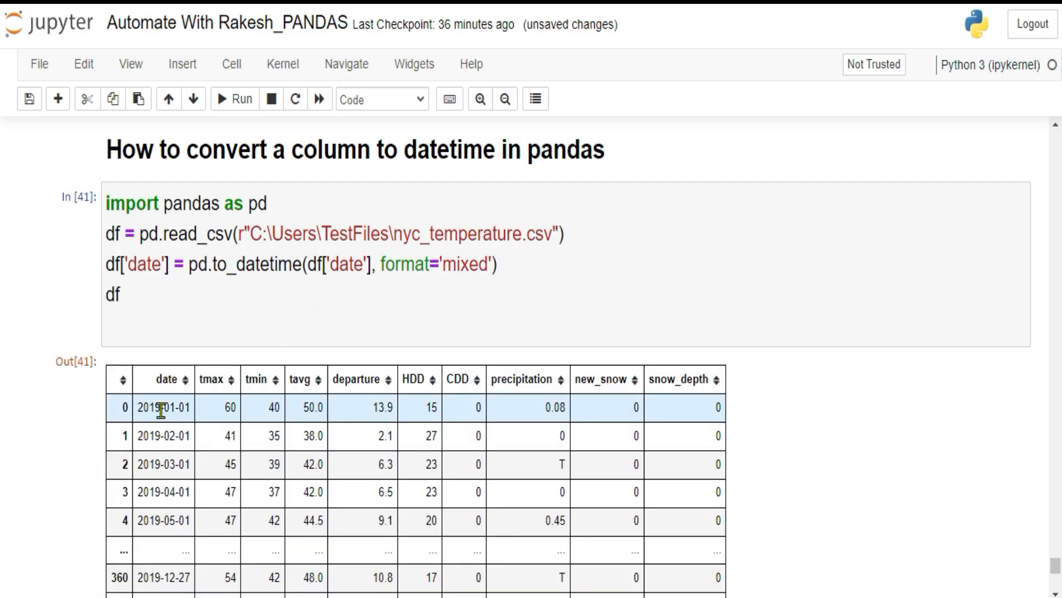
# Step: Redisplay the converted df table and point out the row-3 date 2019-04-01
pyautogui.click(173, 492)
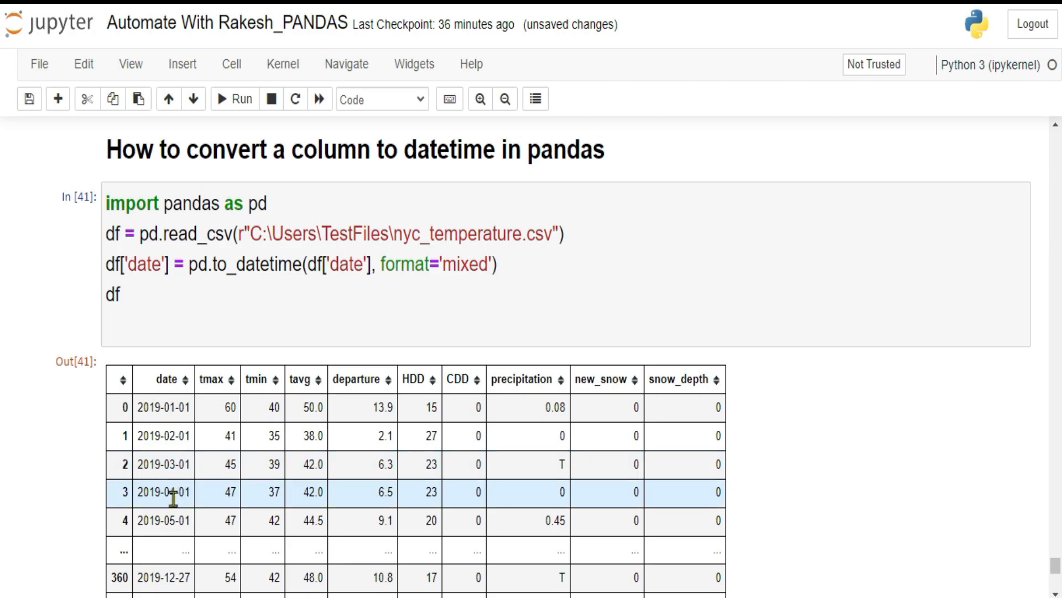